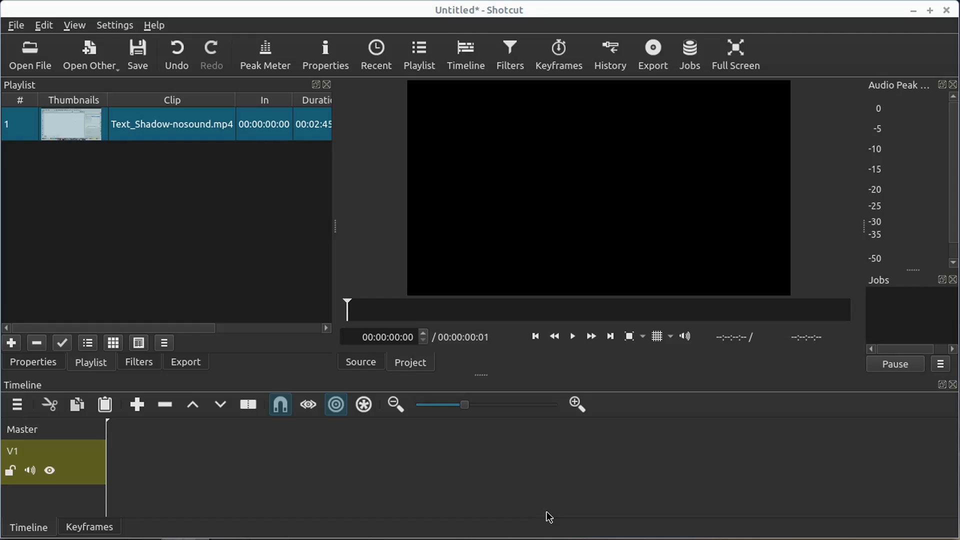
mouse_move(156, 266)
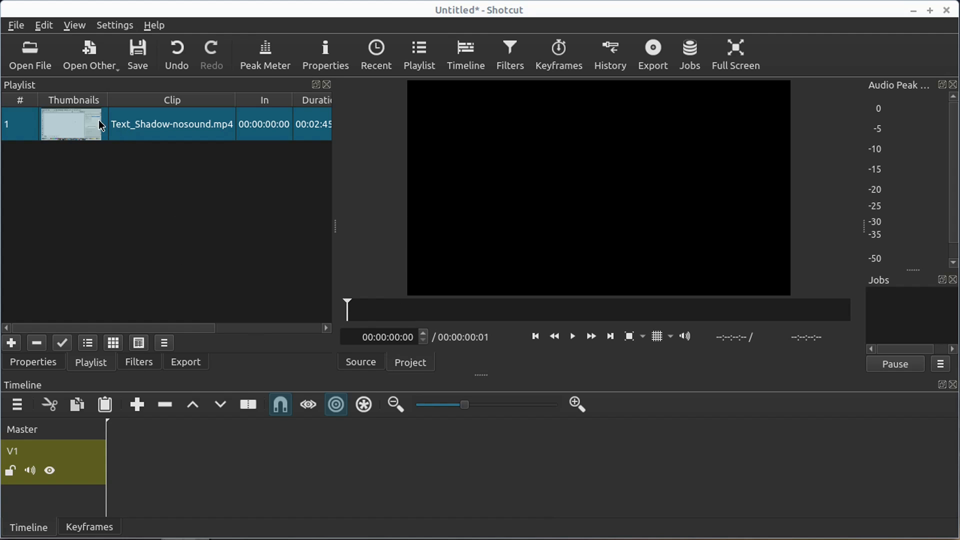
- Place Text_Shadow-nosound.mp4 on track V1 and scrub the preview to about 6 seconds
left_click_drag(70, 124, 458, 462)
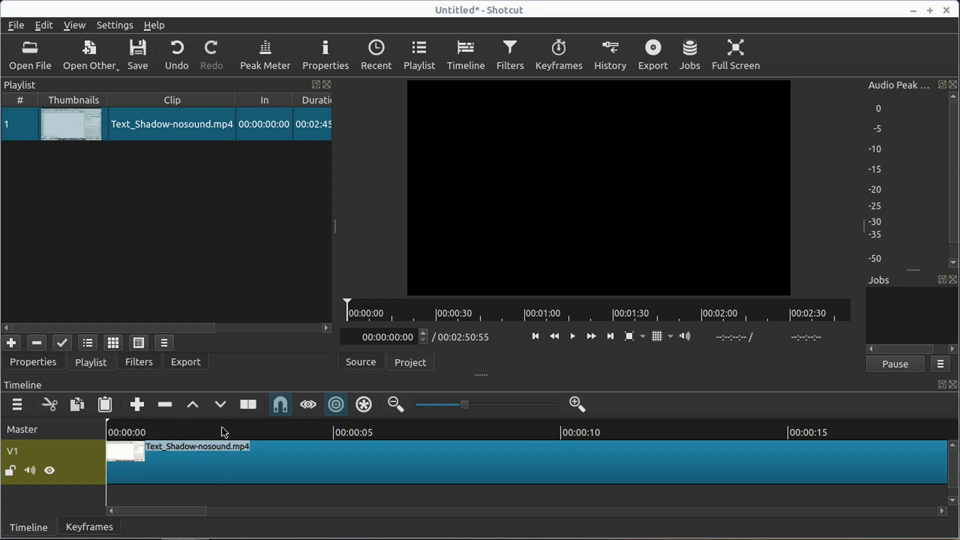
left_click(222, 432)
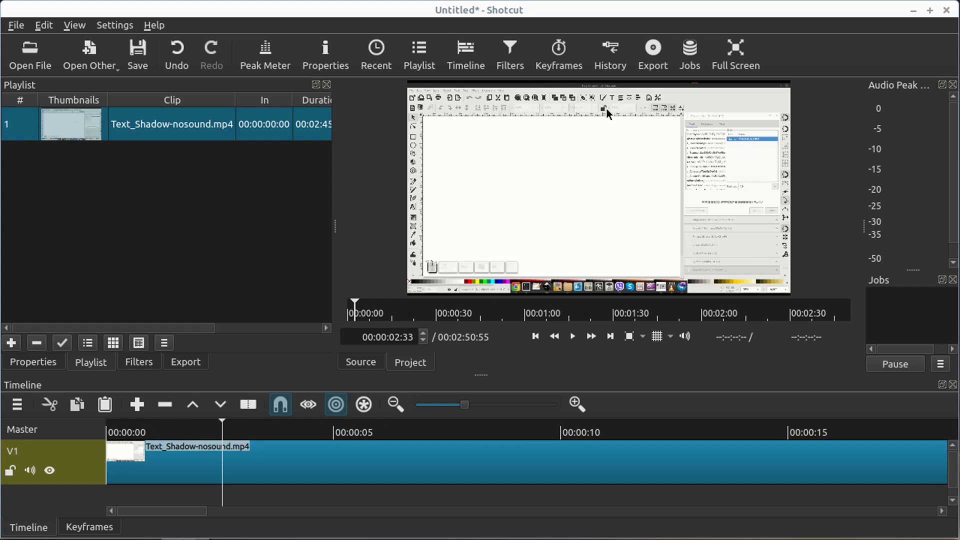
mouse_move(635, 140)
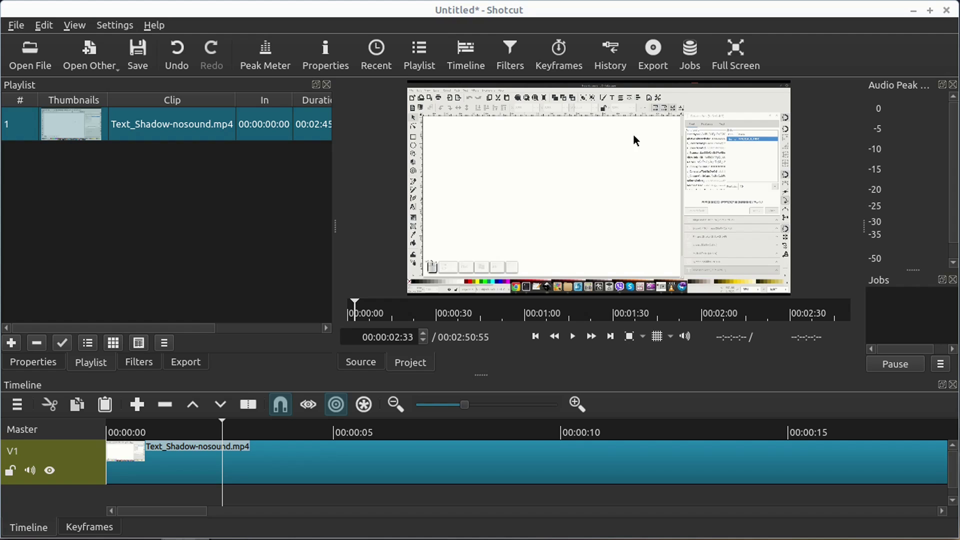
mouse_move(276, 382)
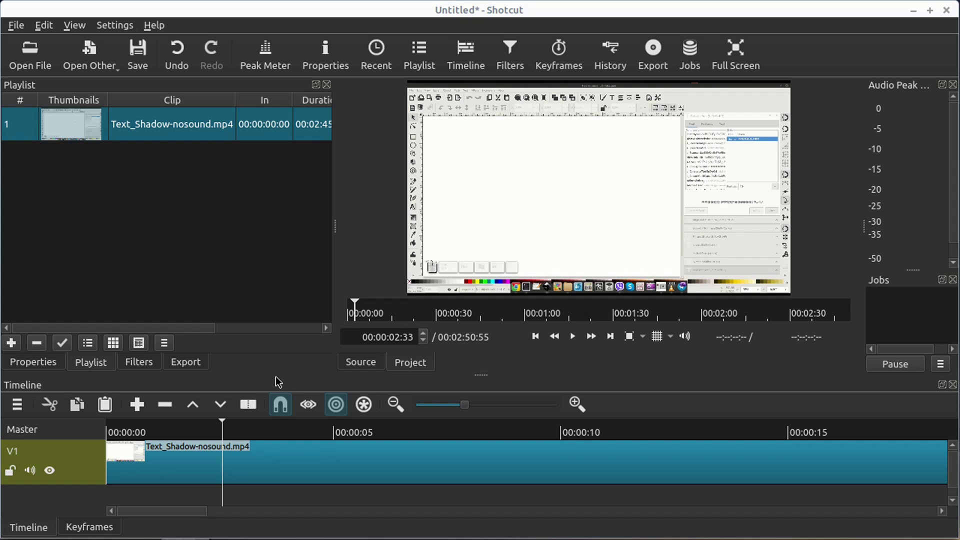
mouse_move(241, 431)
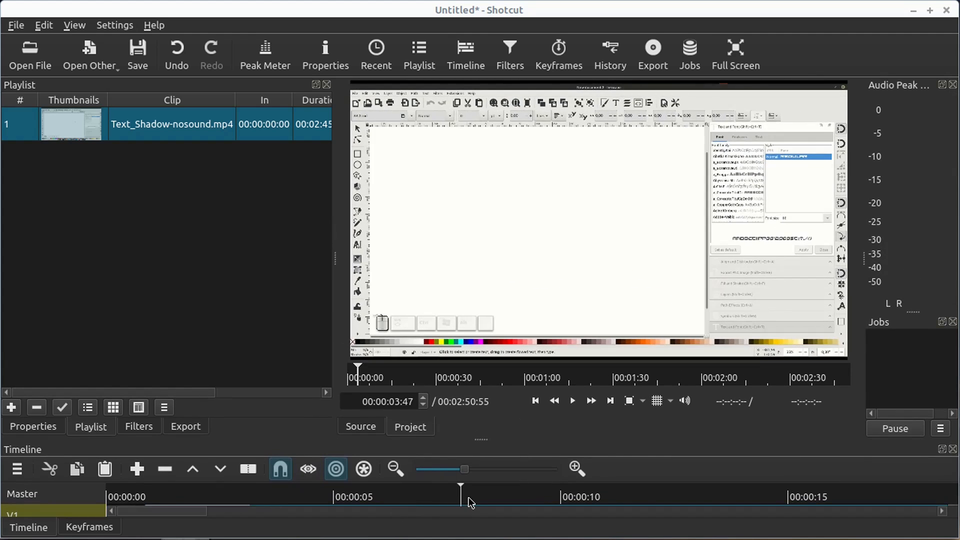
left_click(405, 501)
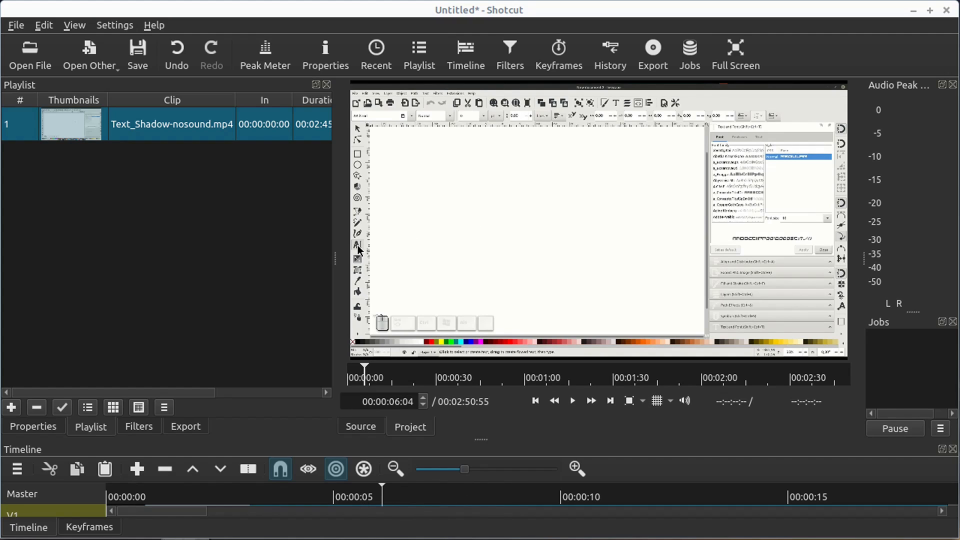
mouse_move(537, 150)
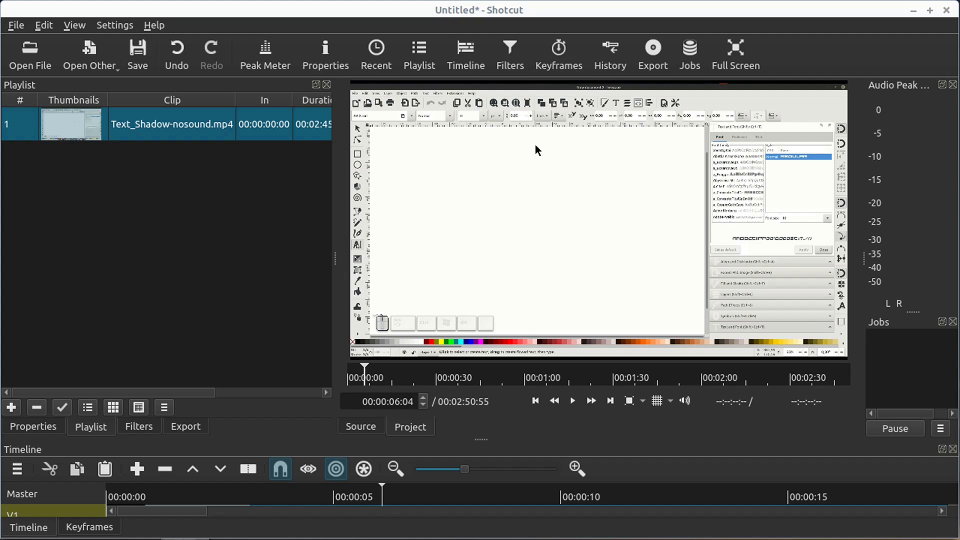
mouse_move(312, 319)
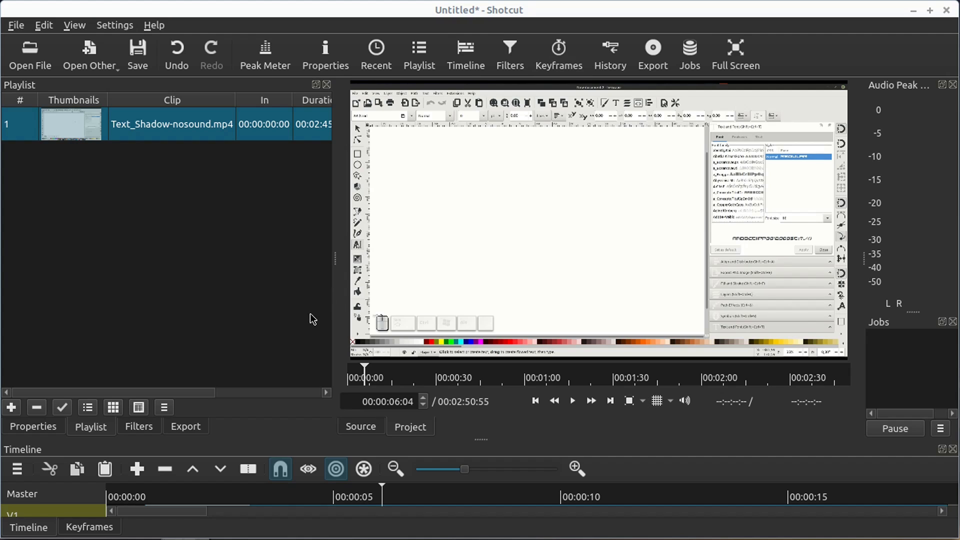
mouse_move(480, 439)
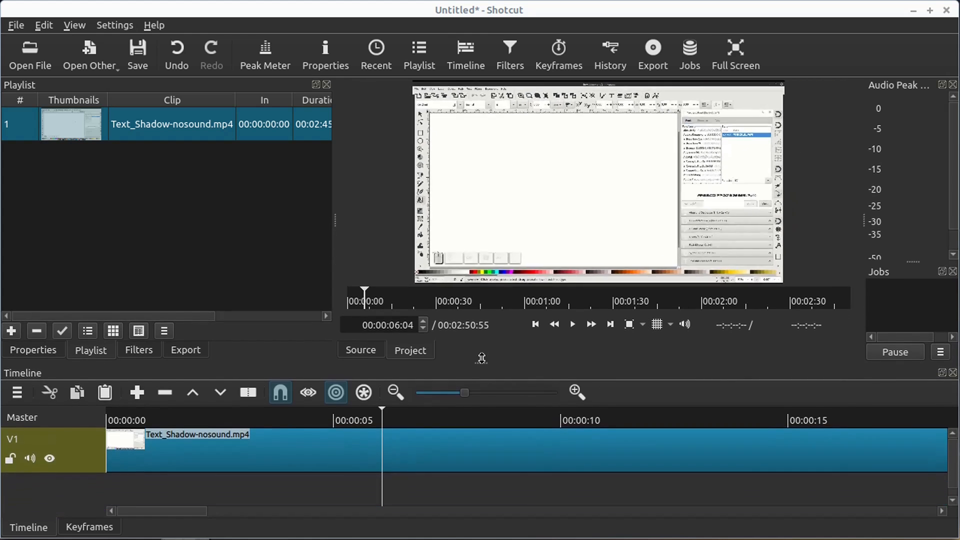
- Add video track V2 and create a semi-transparent black #AA000000 colour source
right_click(70, 435)
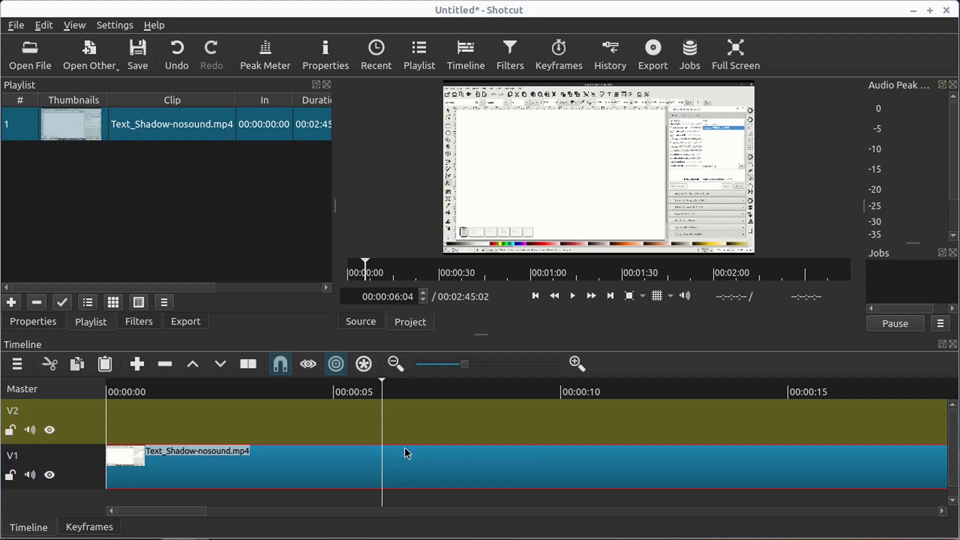
mouse_move(90, 55)
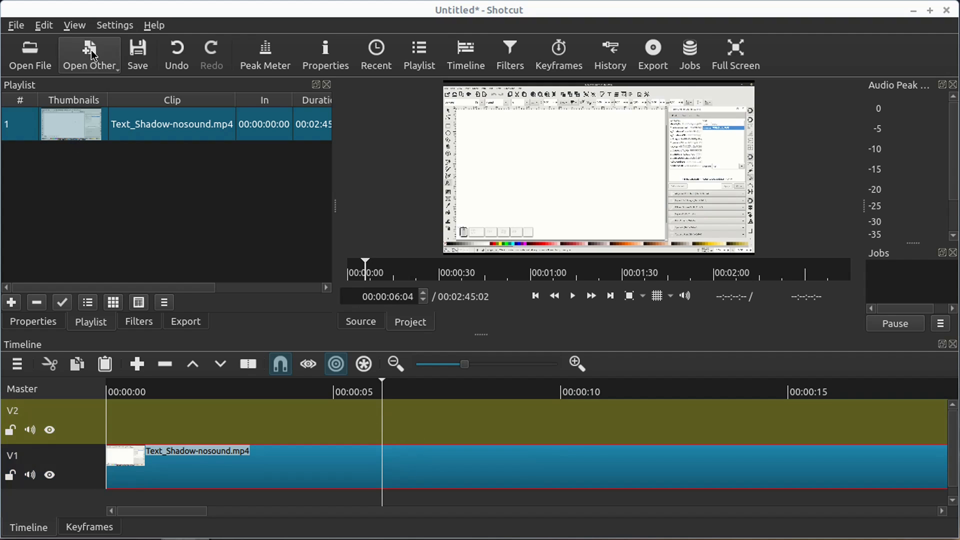
left_click(88, 54)
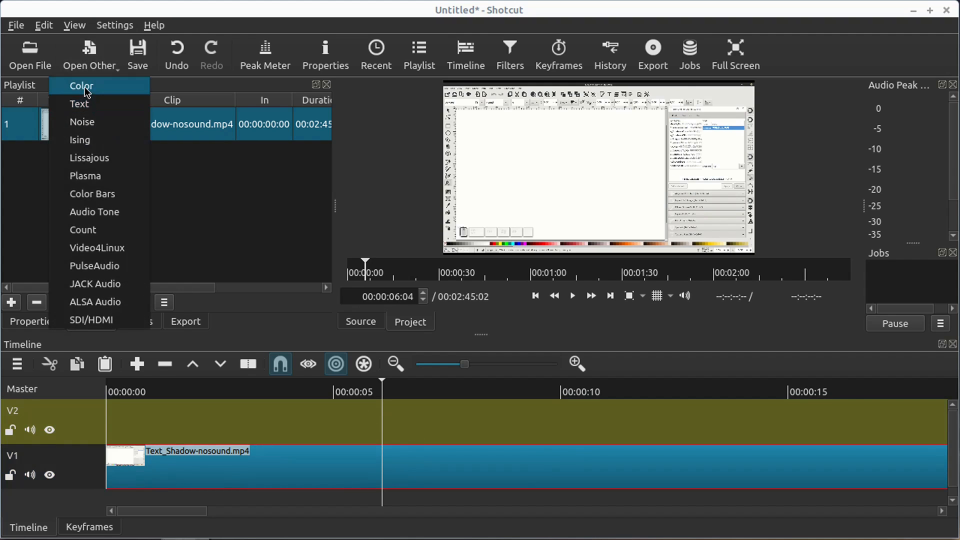
left_click(80, 86)
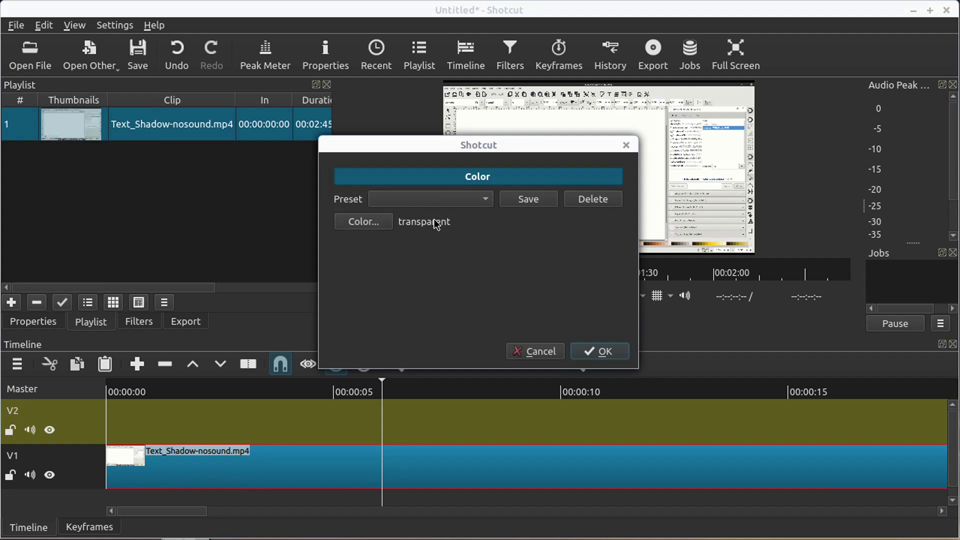
mouse_move(364, 230)
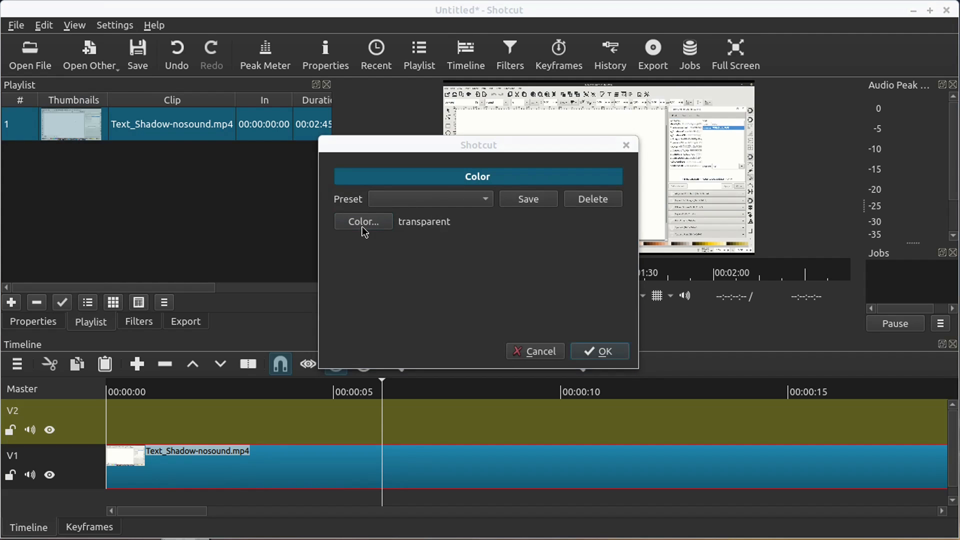
left_click(363, 221)
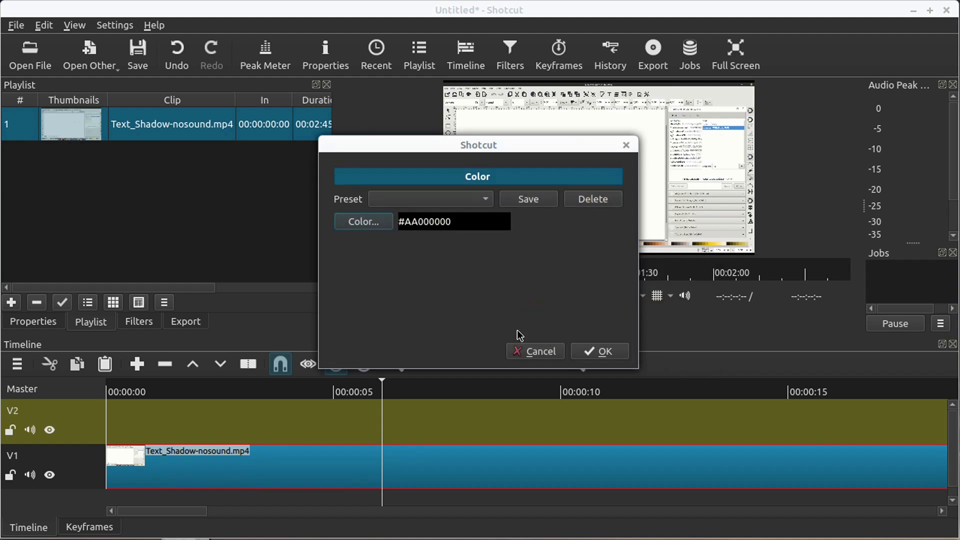
left_click(599, 351)
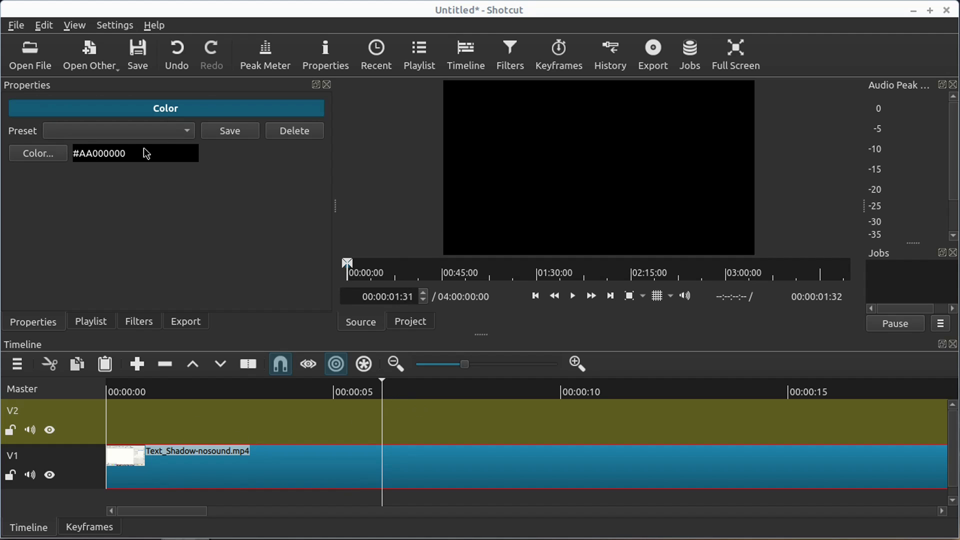
mouse_move(142, 326)
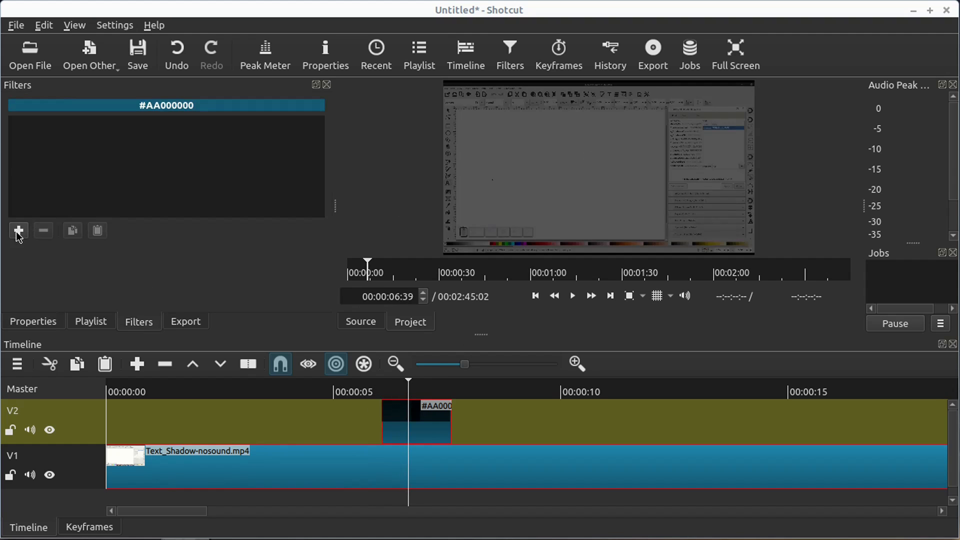
- Add an Opacity filter to the colour clip with Level at 83%
left_click(18, 230)
type("opa")
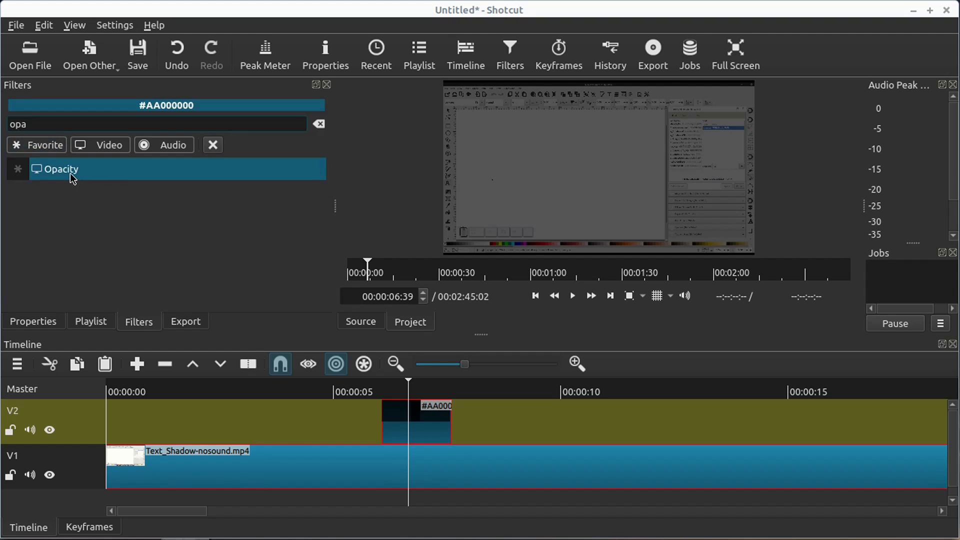
left_click(60, 169)
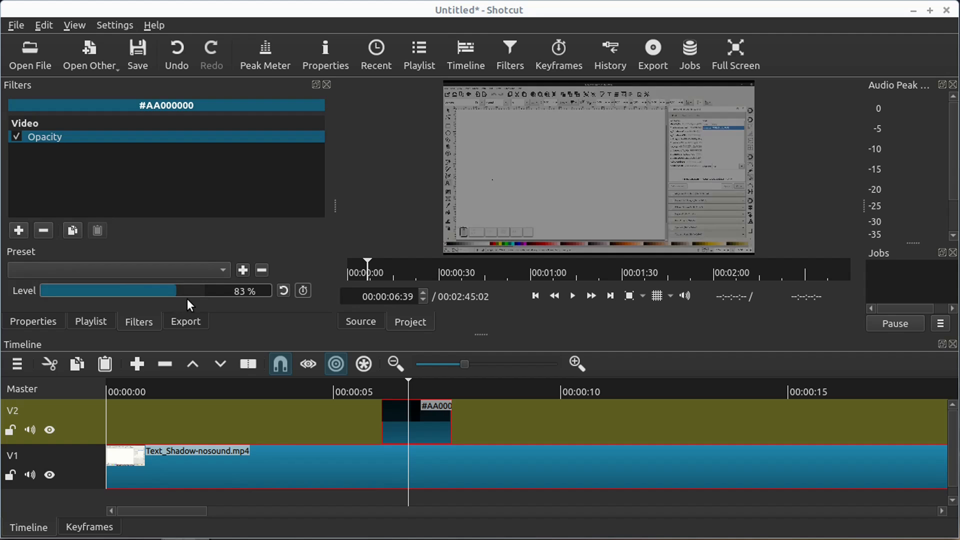
left_click_drag(159, 290, 149, 290)
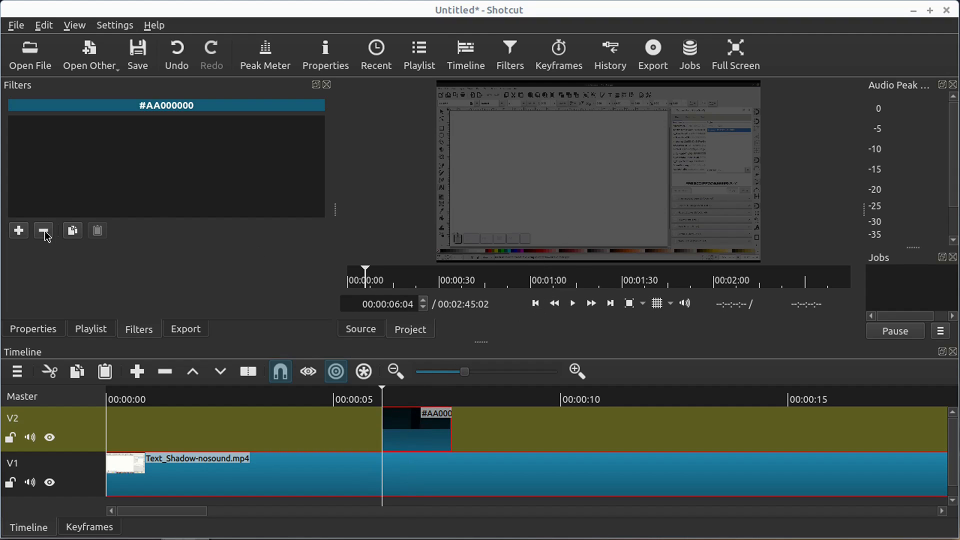
- Add the Mask: Simple Shape filter to the colour clip via the filter search
left_click(18, 230)
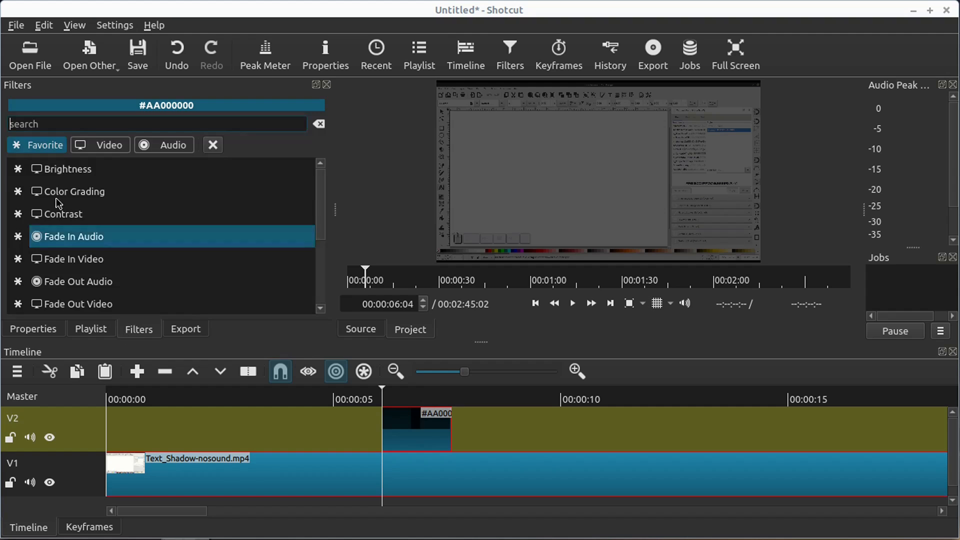
type("mask")
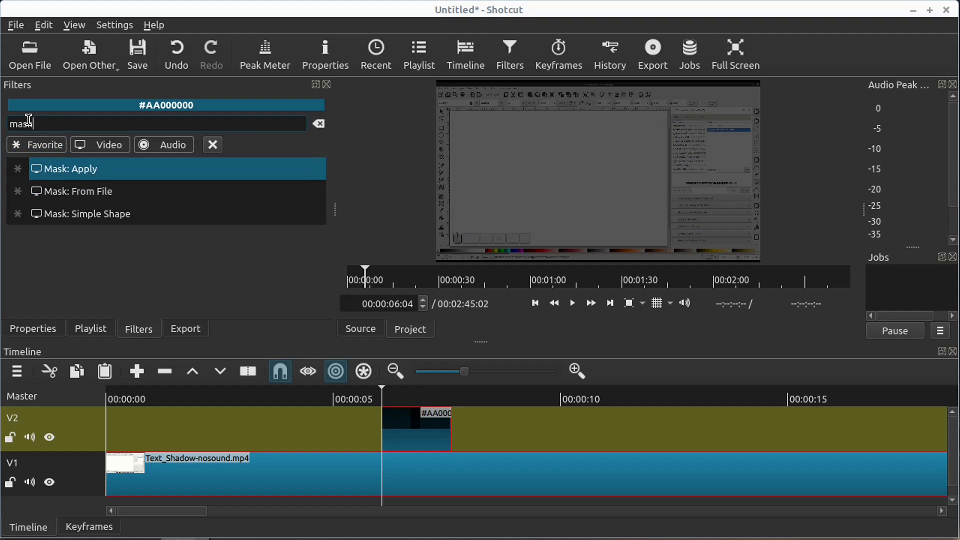
left_click(92, 214)
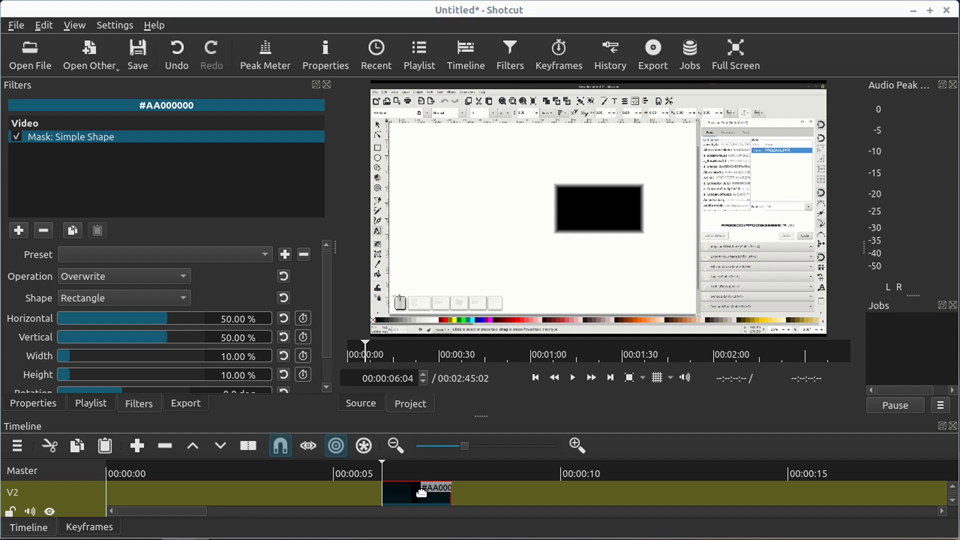
mouse_move(76, 372)
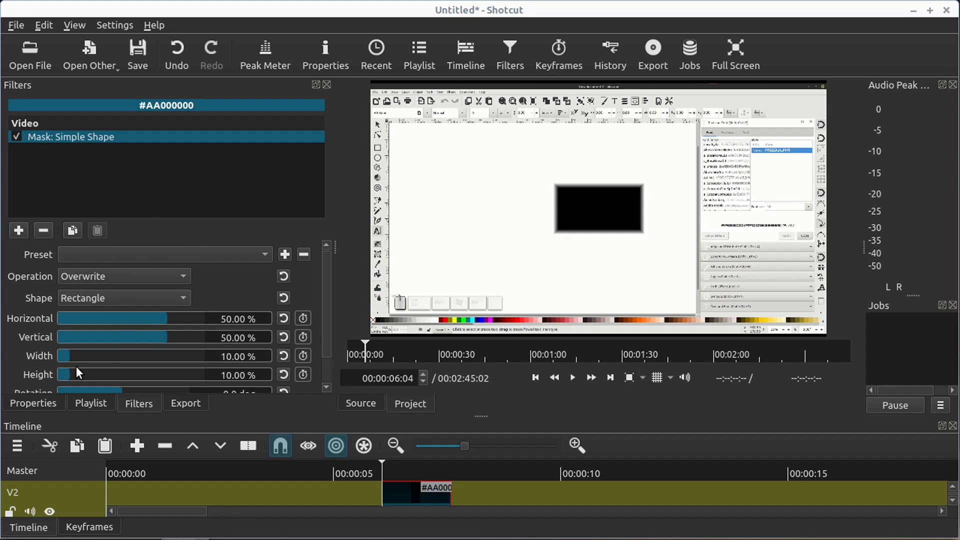
- Shrink the mask to a 7.5%-wide rectangle at 3% horizontal, 58% vertical over the text tool
left_click_drag(168, 337, 147, 337)
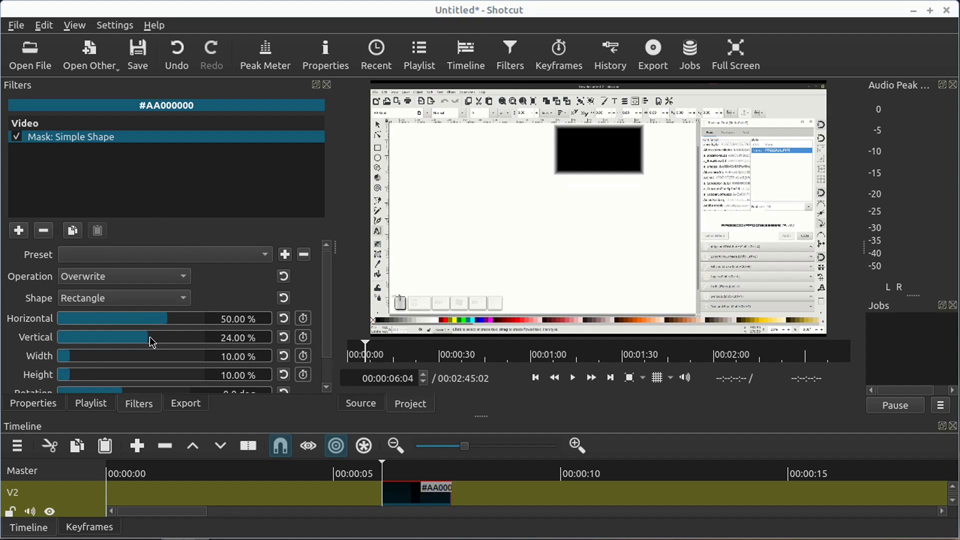
left_click_drag(165, 318, 97, 318)
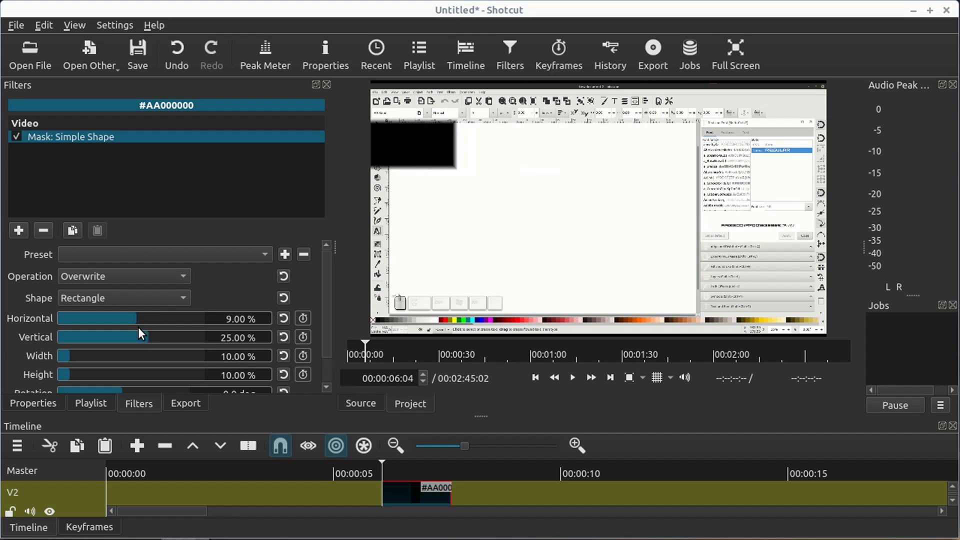
left_click_drag(144, 337, 132, 337)
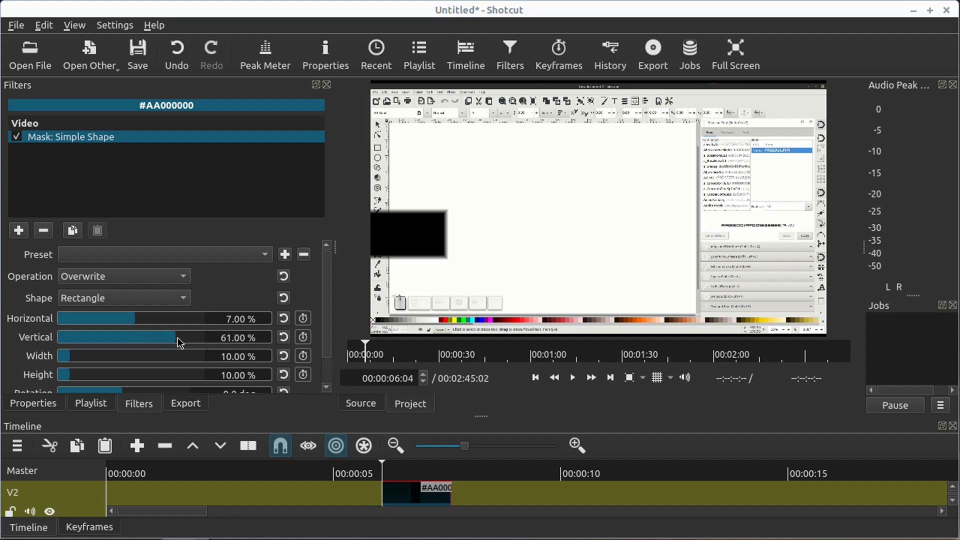
left_click_drag(98, 356, 67, 356)
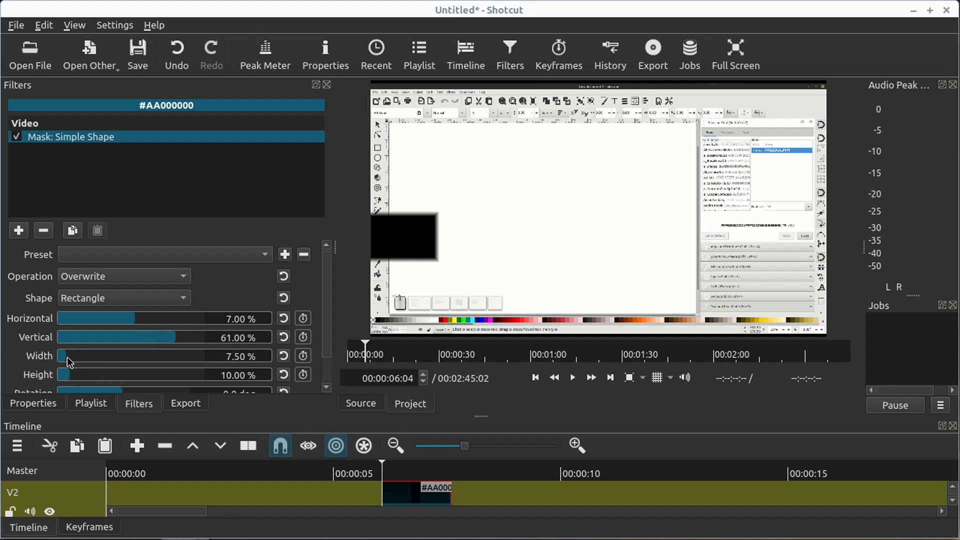
left_click_drag(69, 356, 64, 356)
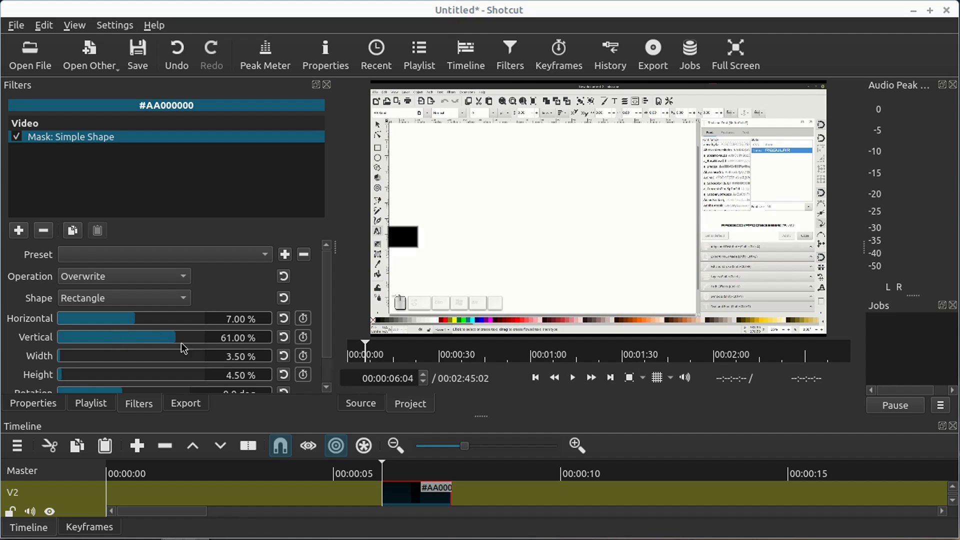
left_click_drag(181, 337, 171, 337)
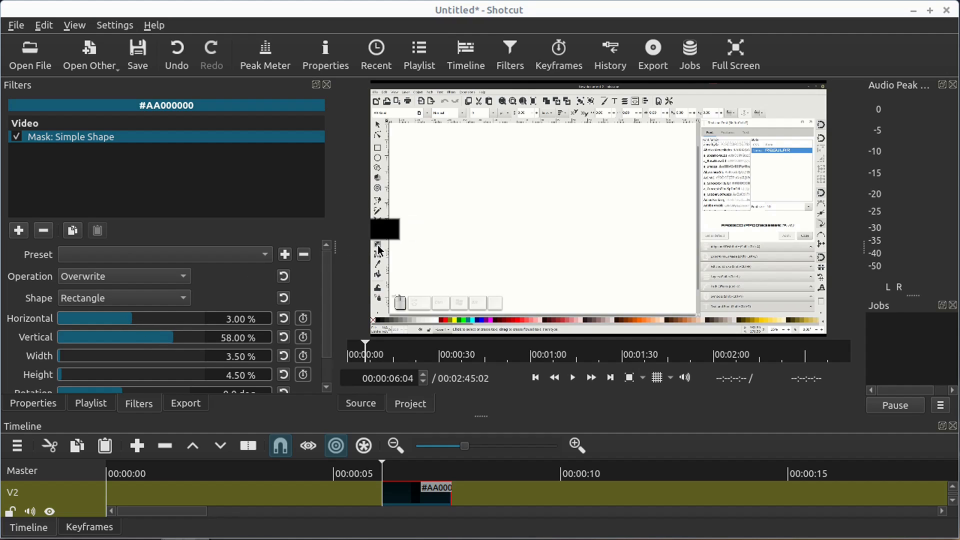
mouse_move(139, 286)
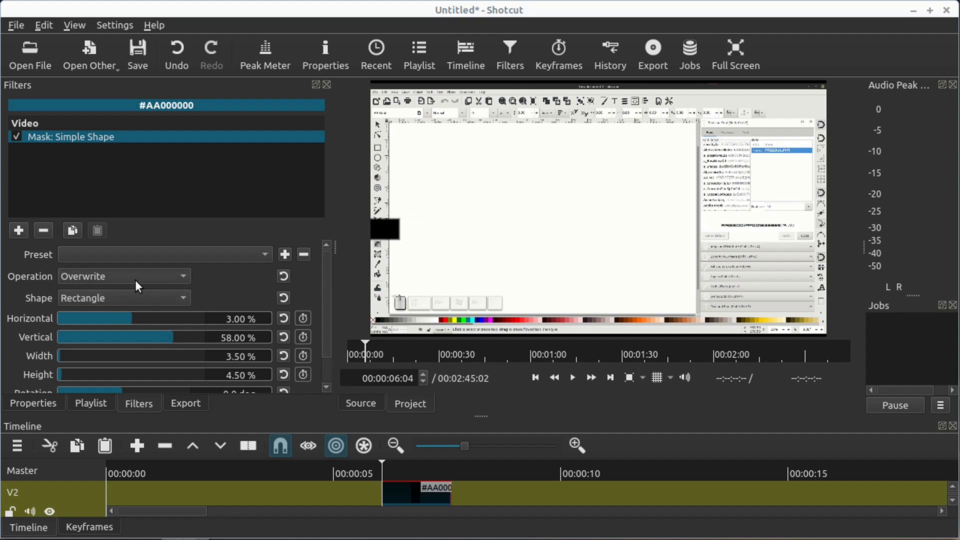
- Set the mask to Subtract, reset its rotation to zero and narrow its width to about 3%
left_click(124, 276)
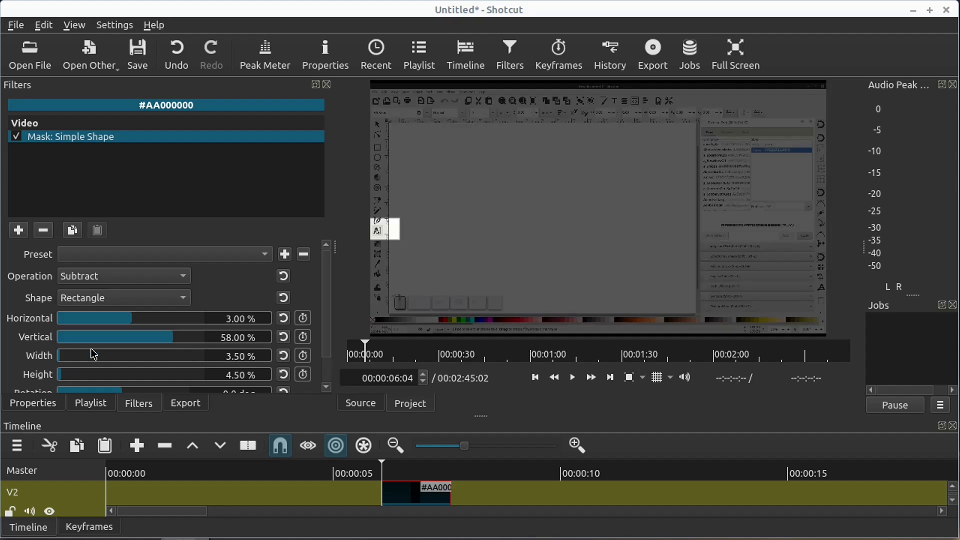
mouse_move(368, 252)
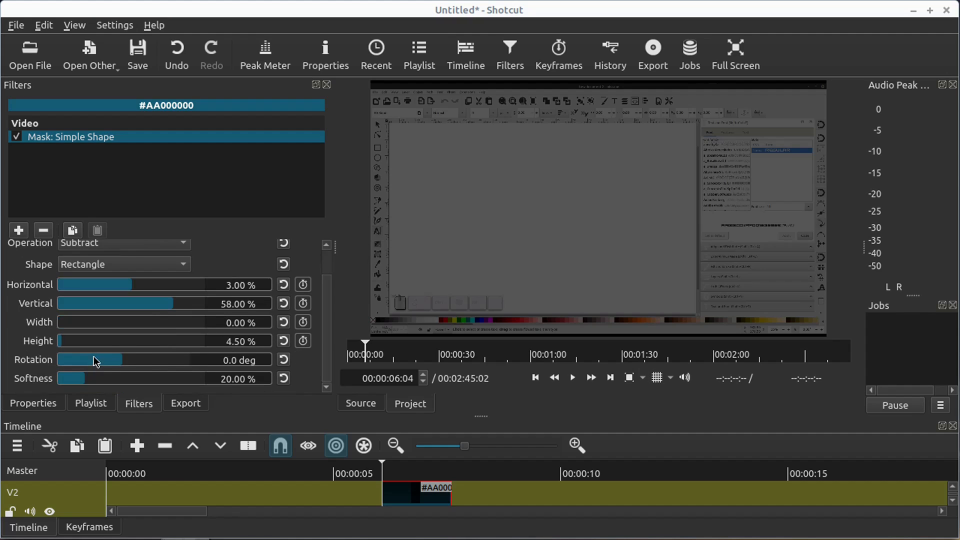
left_click_drag(93, 360, 83, 360)
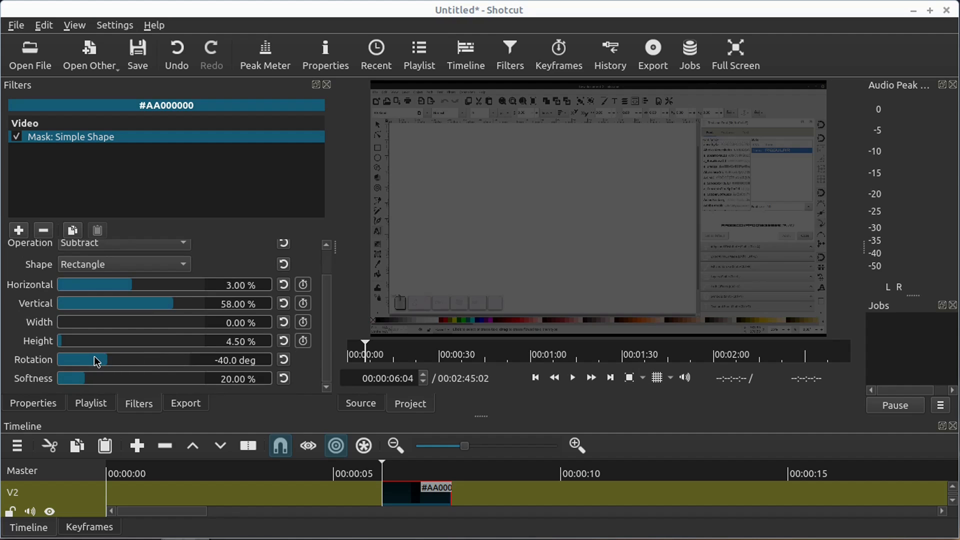
left_click_drag(92, 360, 66, 360)
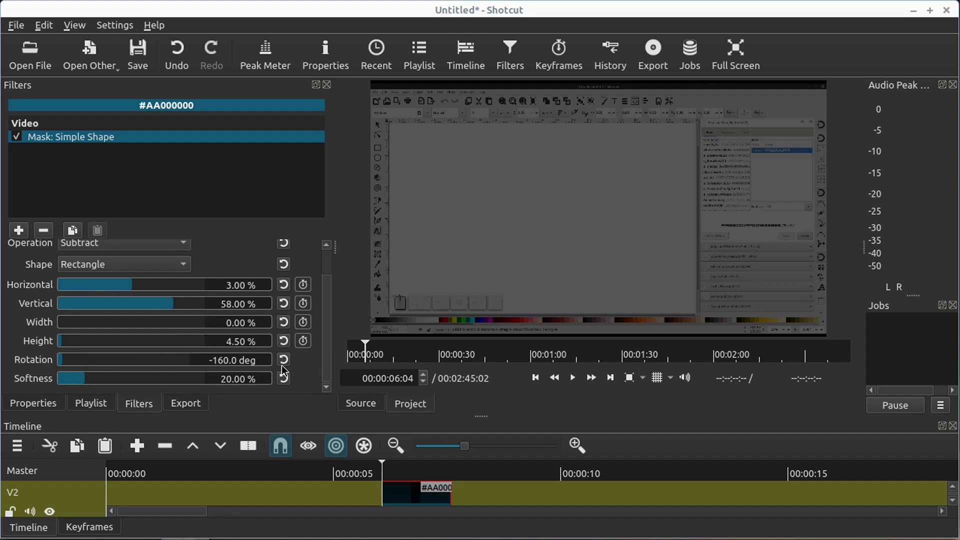
left_click(284, 359)
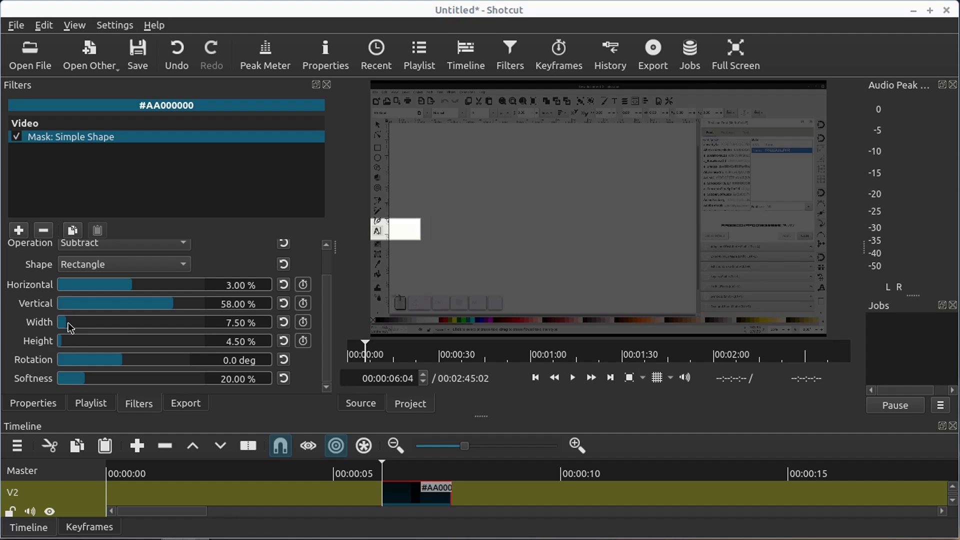
left_click_drag(61, 322, 58, 322)
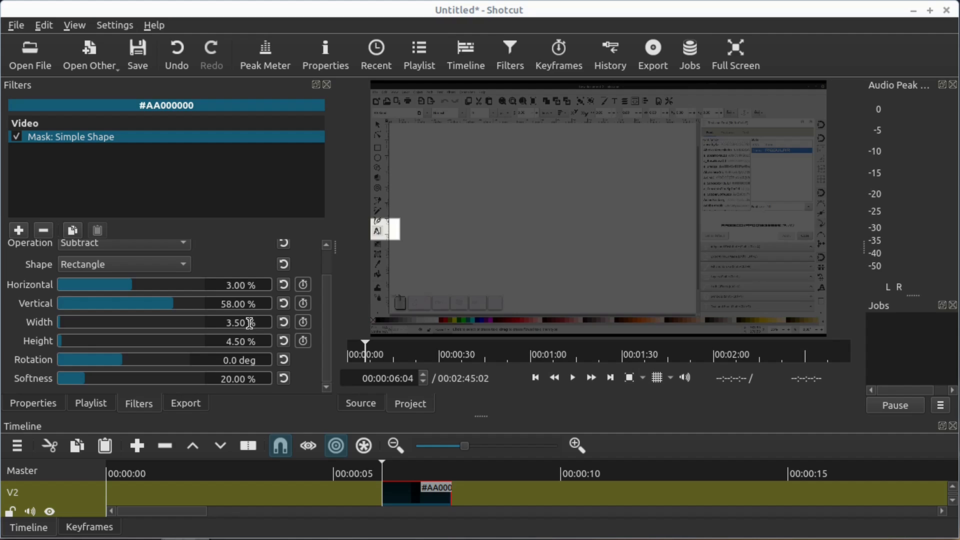
type("3.00")
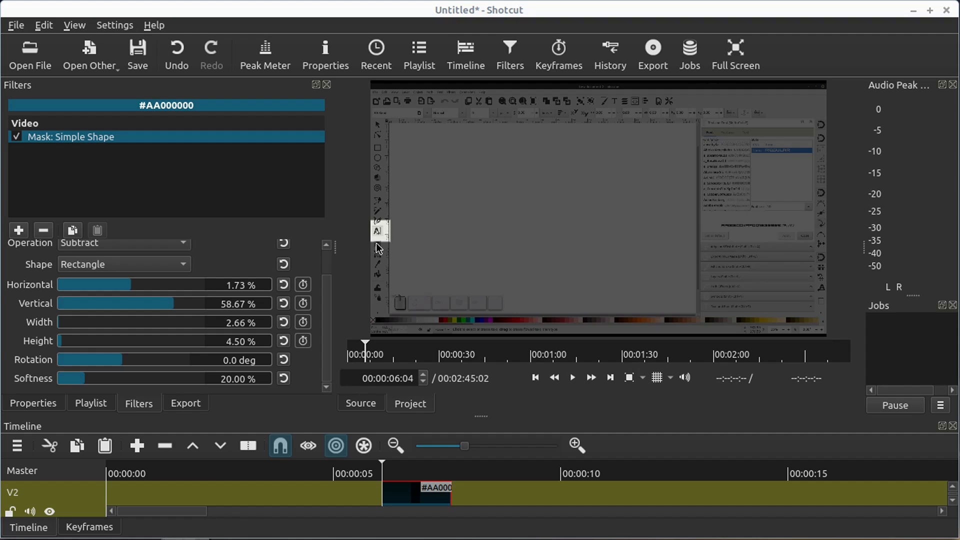
mouse_move(349, 488)
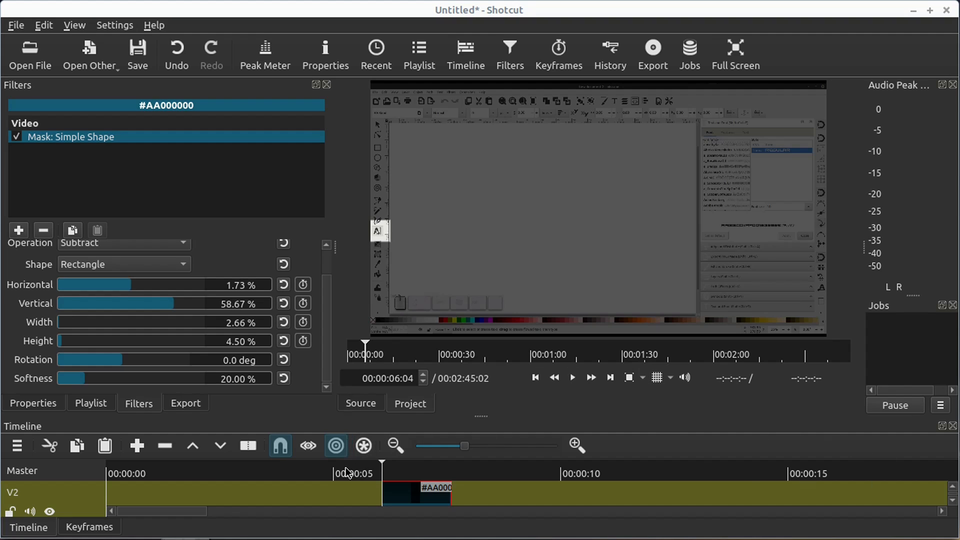
- Play back to check the spotlight, then select the dark V2 clip for more filters
left_click(572, 378)
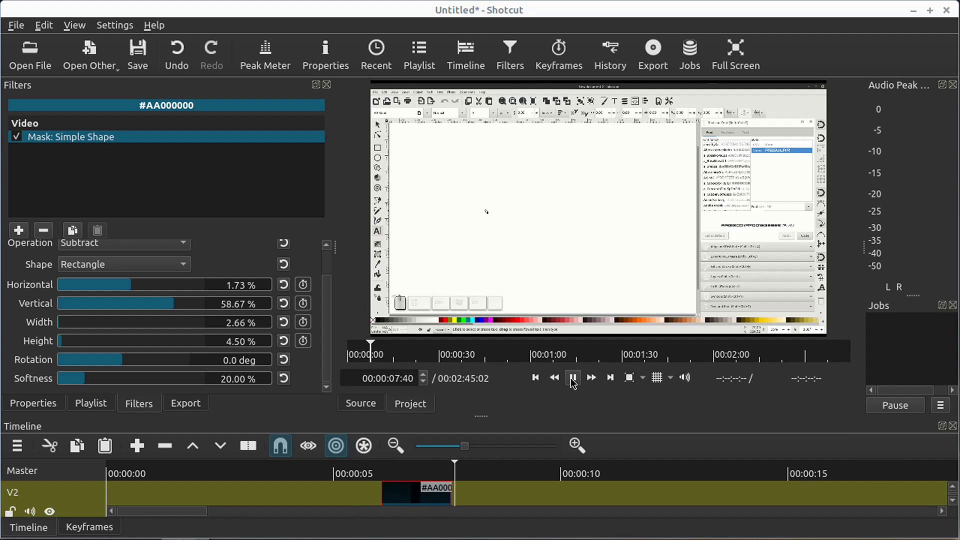
left_click(572, 378)
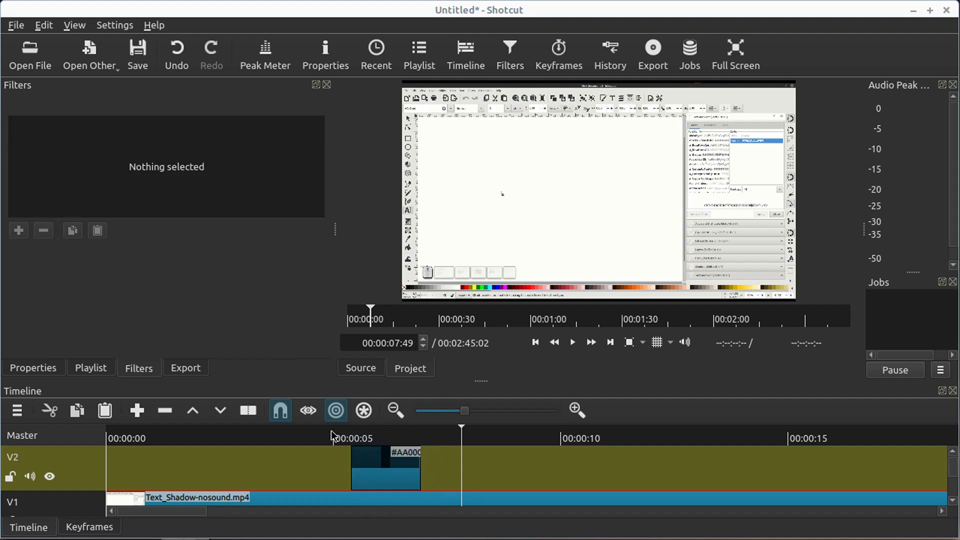
left_click(572, 343)
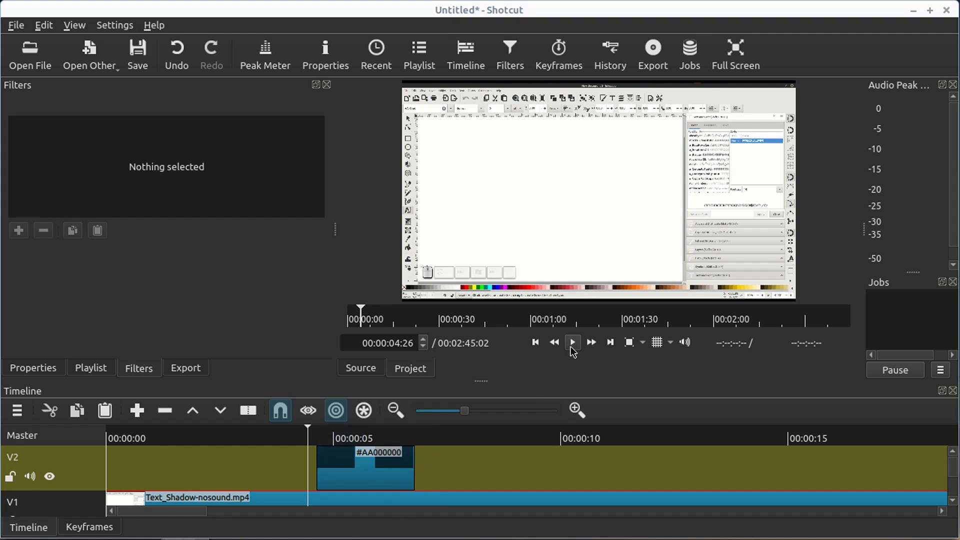
left_click(572, 342)
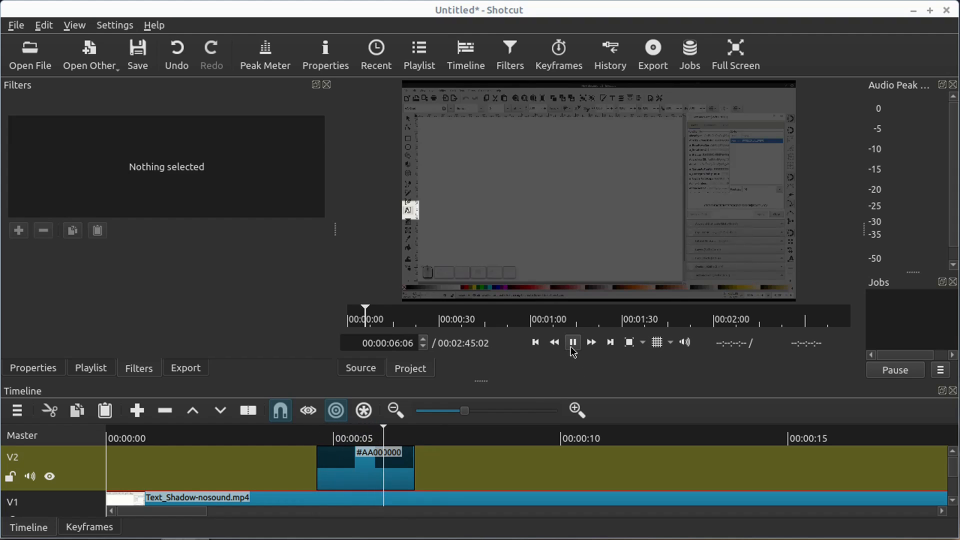
left_click(354, 473)
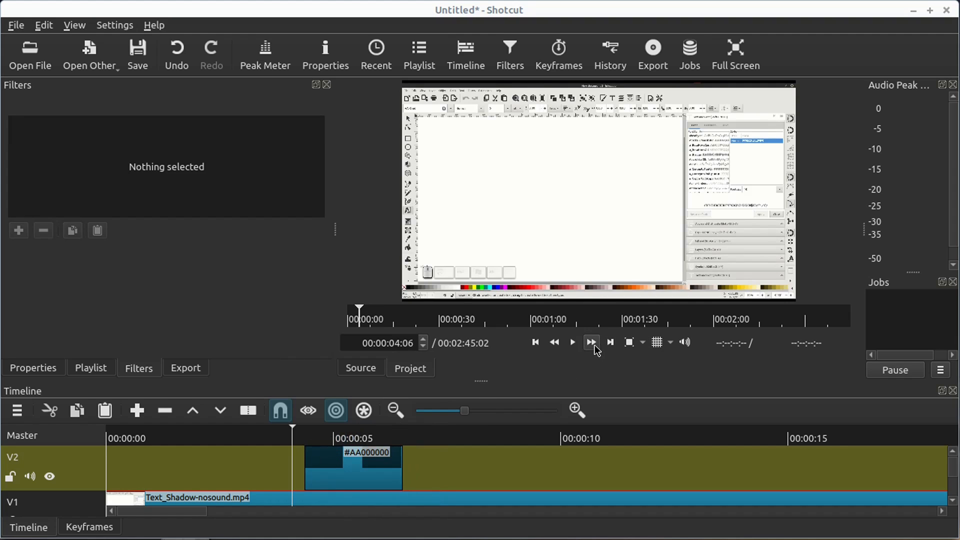
left_click(591, 342)
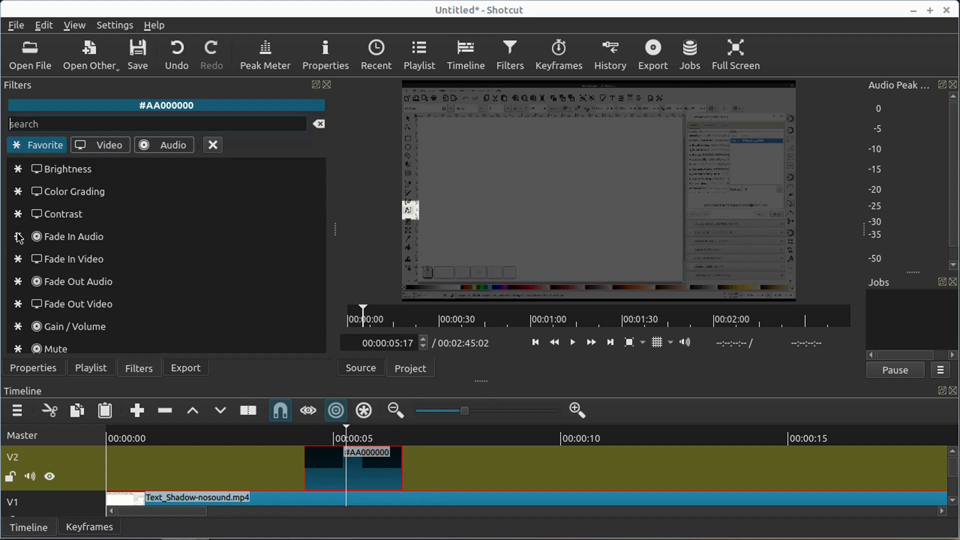
- Add Fade In/Out Video and Fade In/Out Audio filters from the 'fad' search
type("fad")
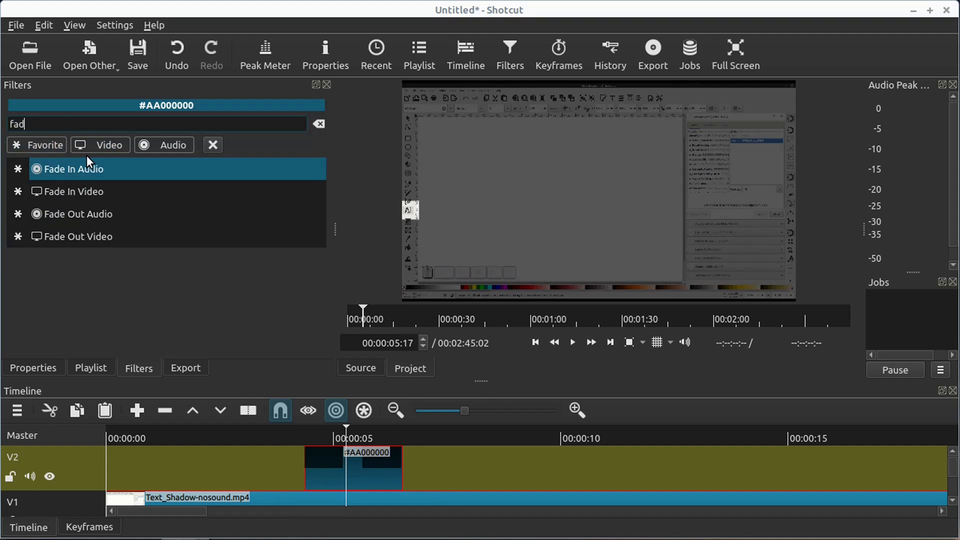
left_click(78, 236)
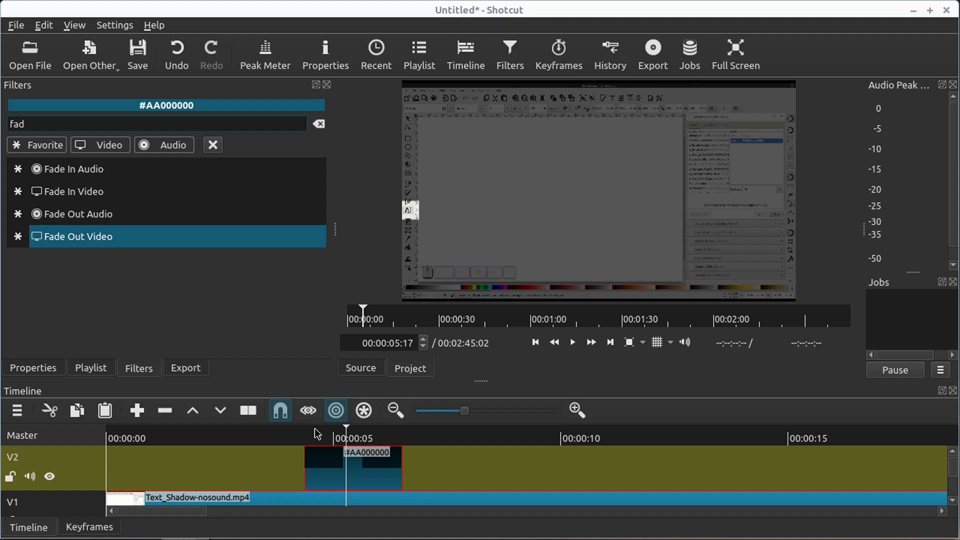
left_click(72, 169)
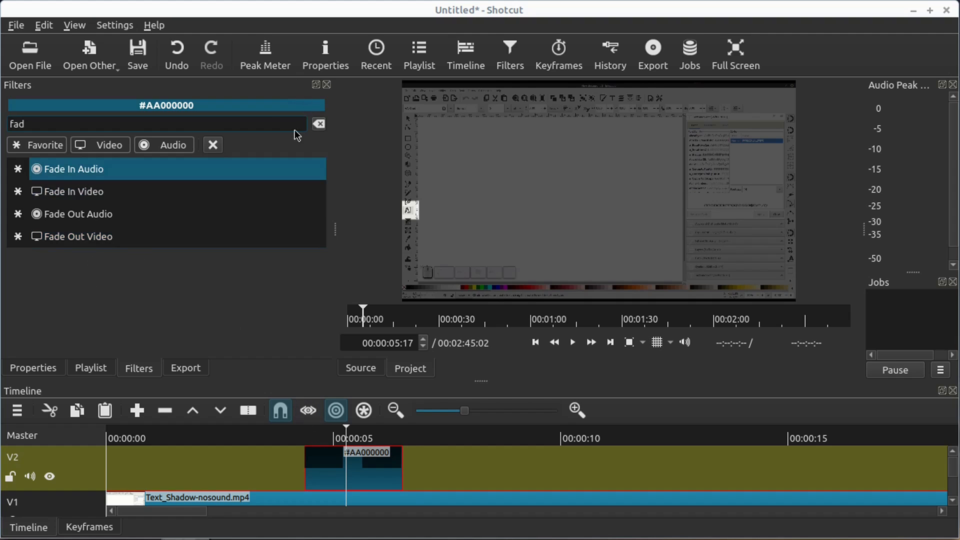
left_click(318, 124)
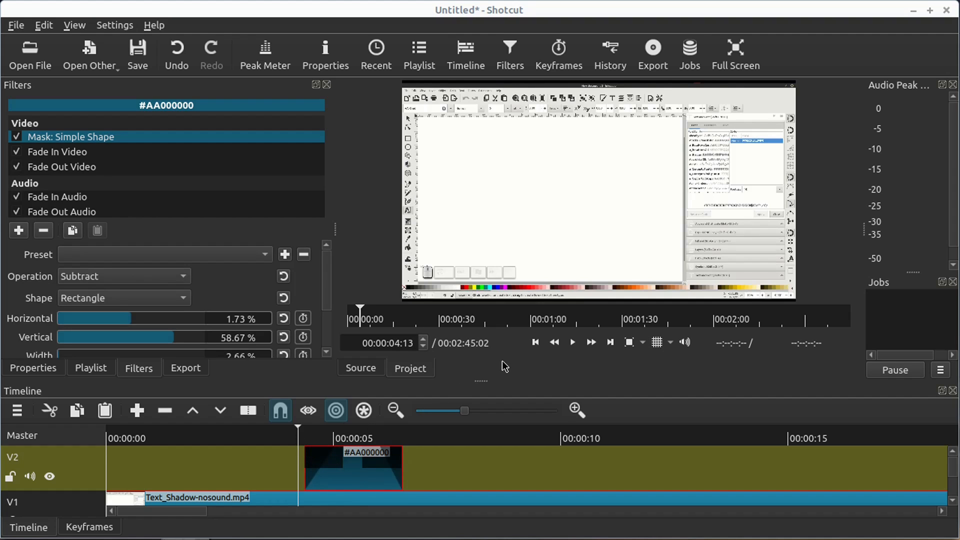
- Preview the fades, then disable the audio fade-in and fade-out filters
left_click(572, 342)
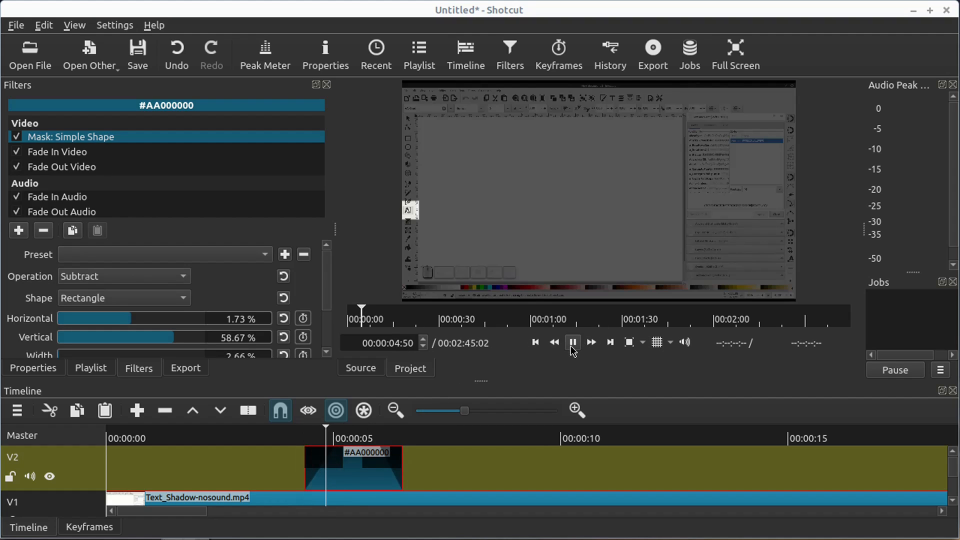
left_click(572, 342)
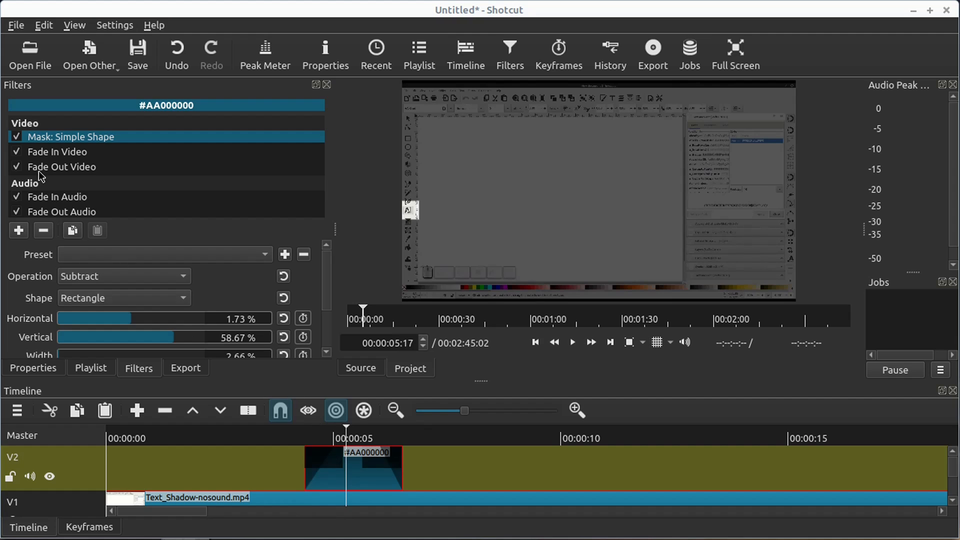
left_click(57, 196)
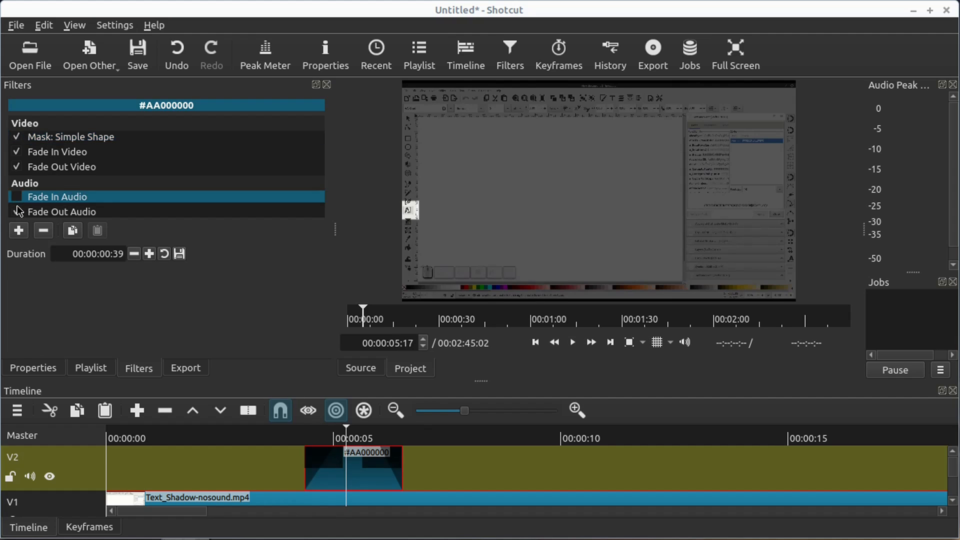
left_click(61, 212)
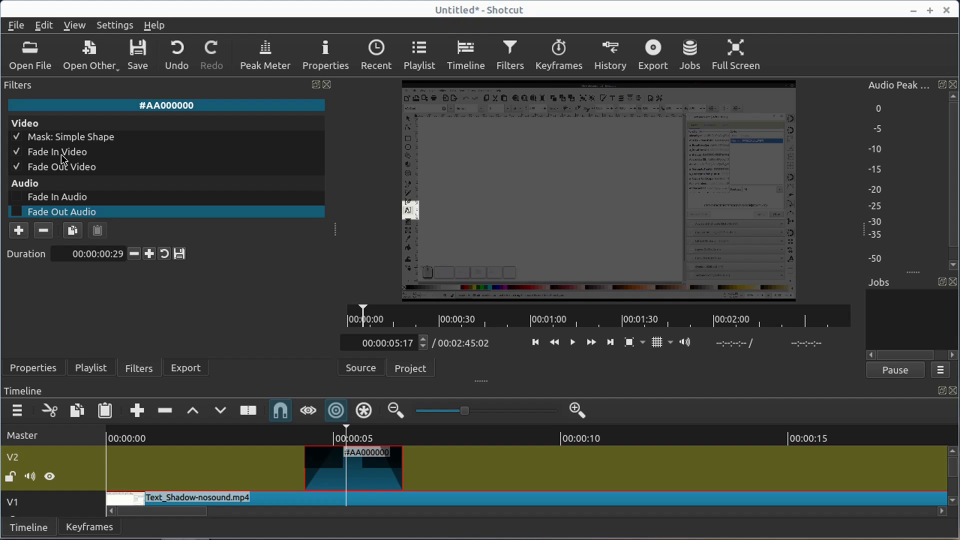
- Make both video fades adjust opacity instead of fading to black, and replay
left_click(54, 152)
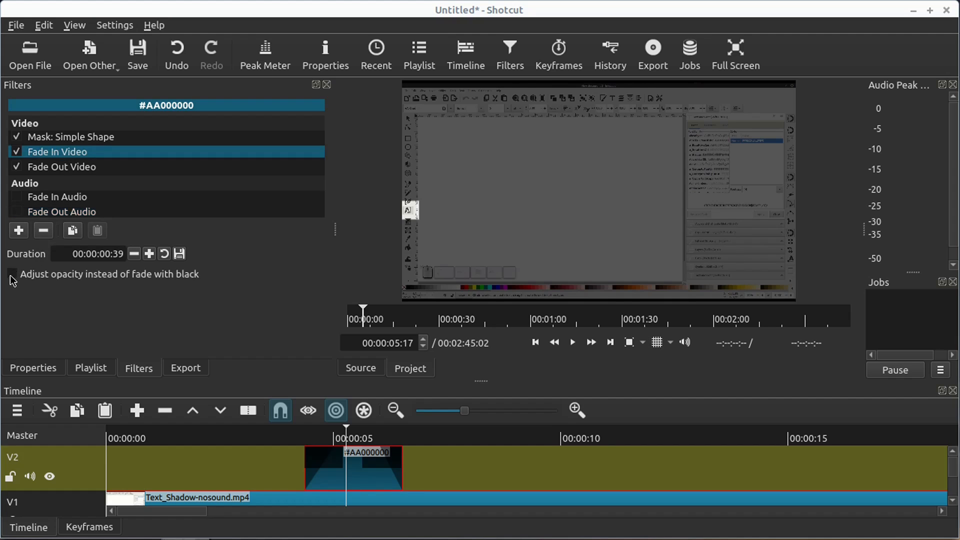
left_click(12, 275)
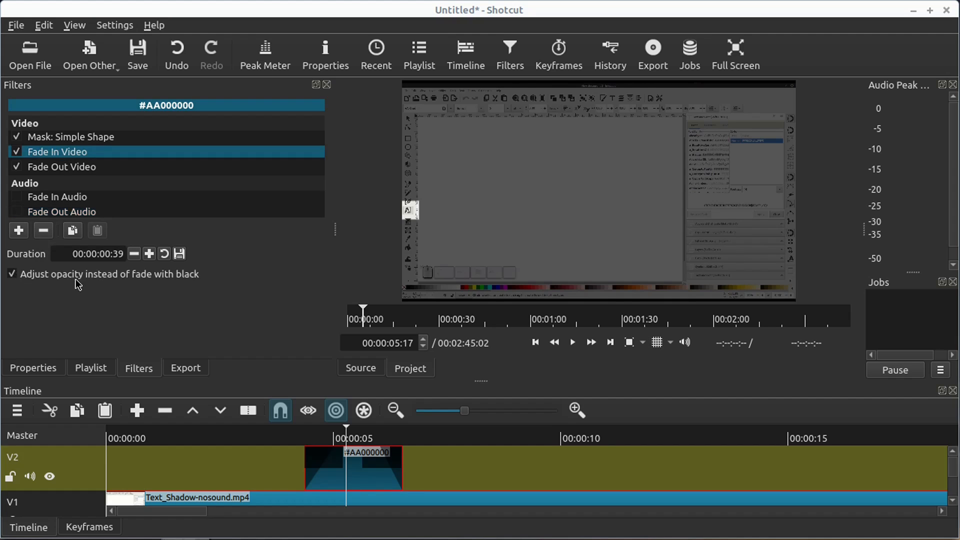
mouse_move(147, 290)
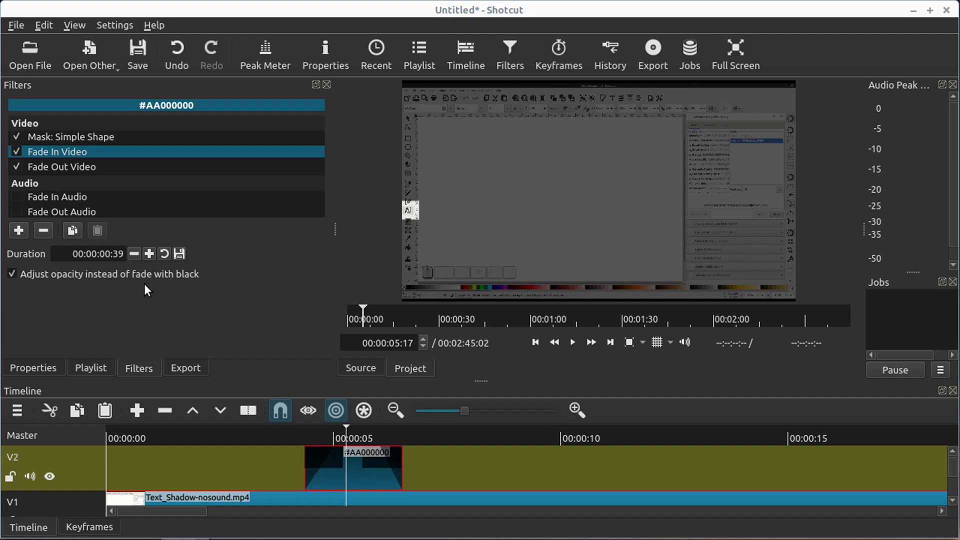
mouse_move(261, 409)
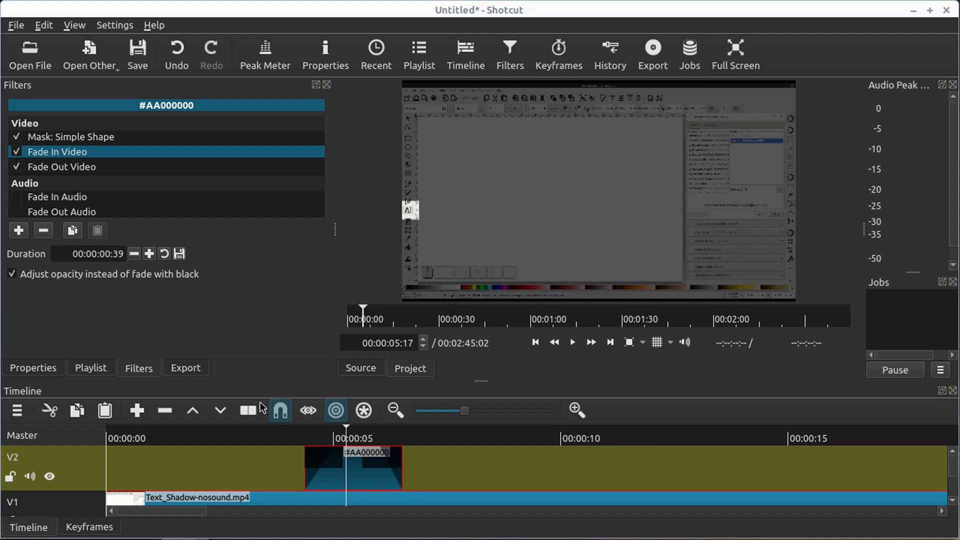
left_click(62, 167)
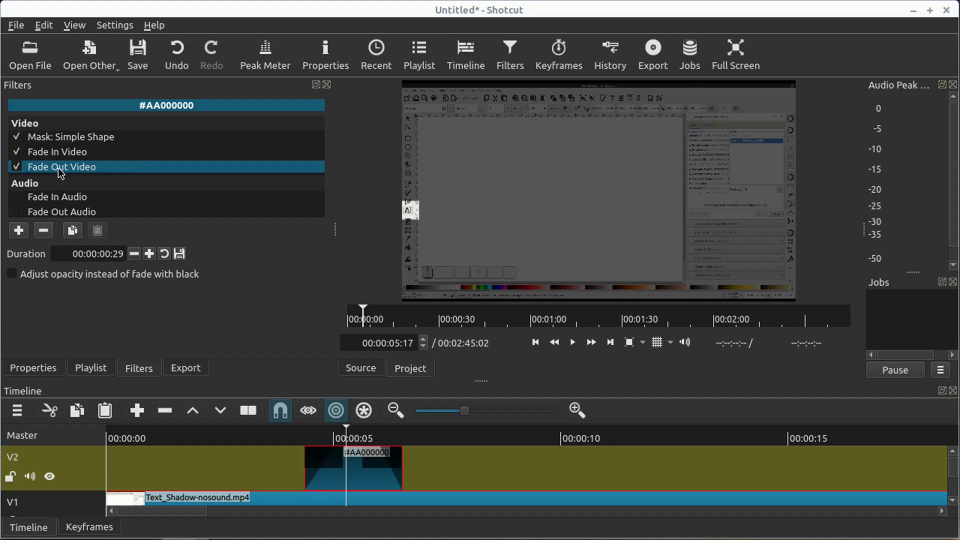
left_click(11, 274)
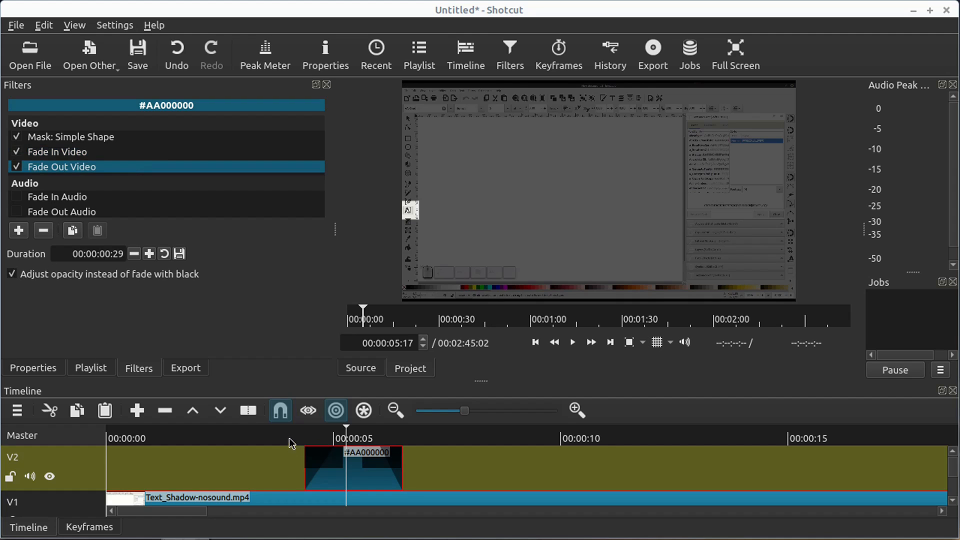
left_click(572, 342)
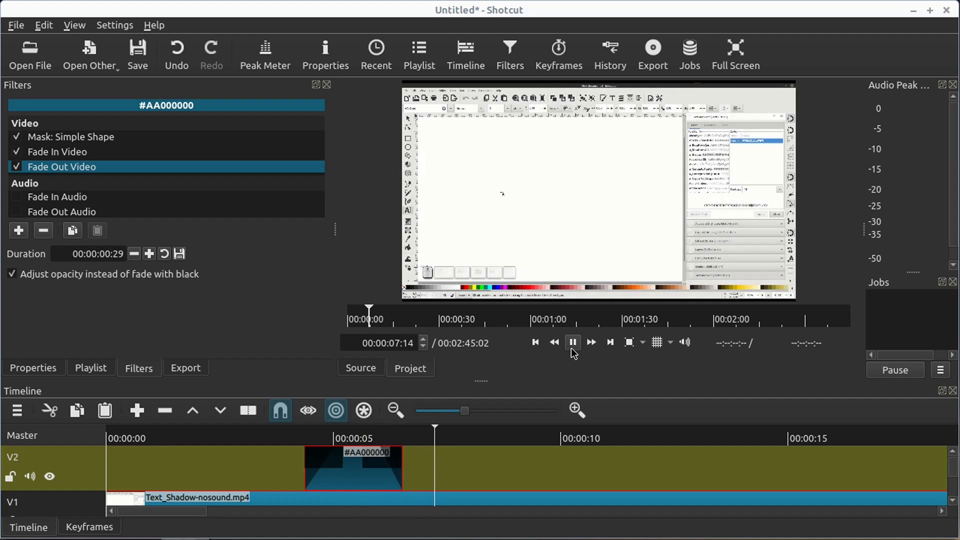
- Copy the dark overlay clip and paste it on V2 around the 35-second mark
left_click(573, 342)
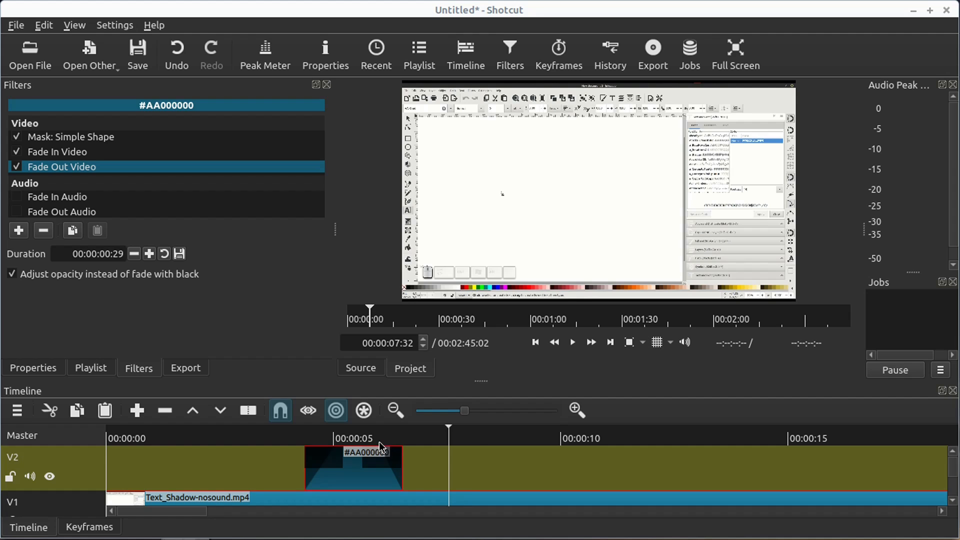
left_click(70, 136)
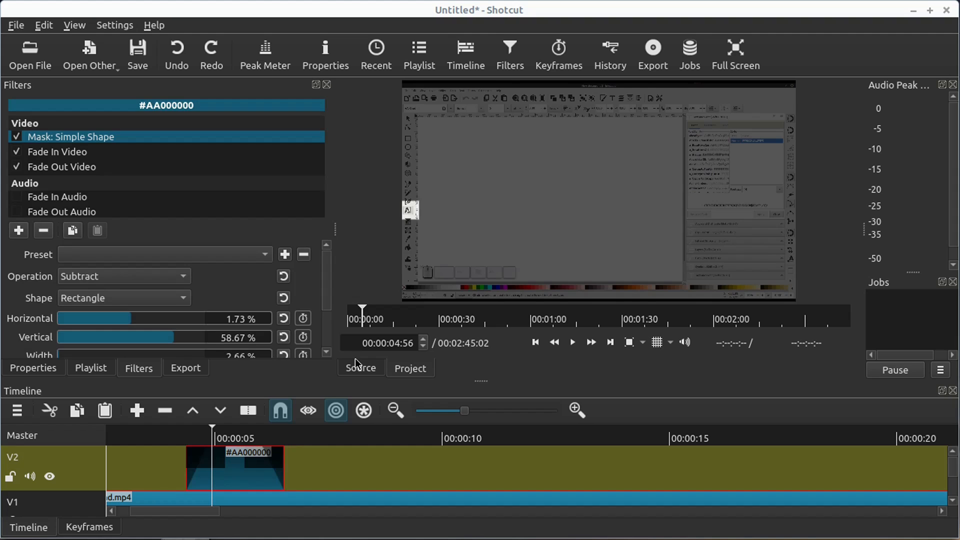
right_click(240, 476)
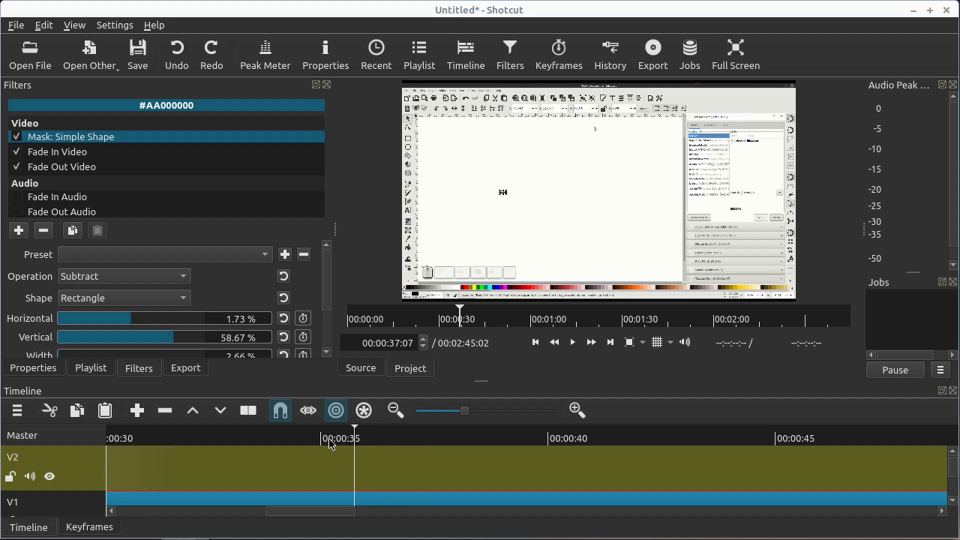
left_click(356, 440)
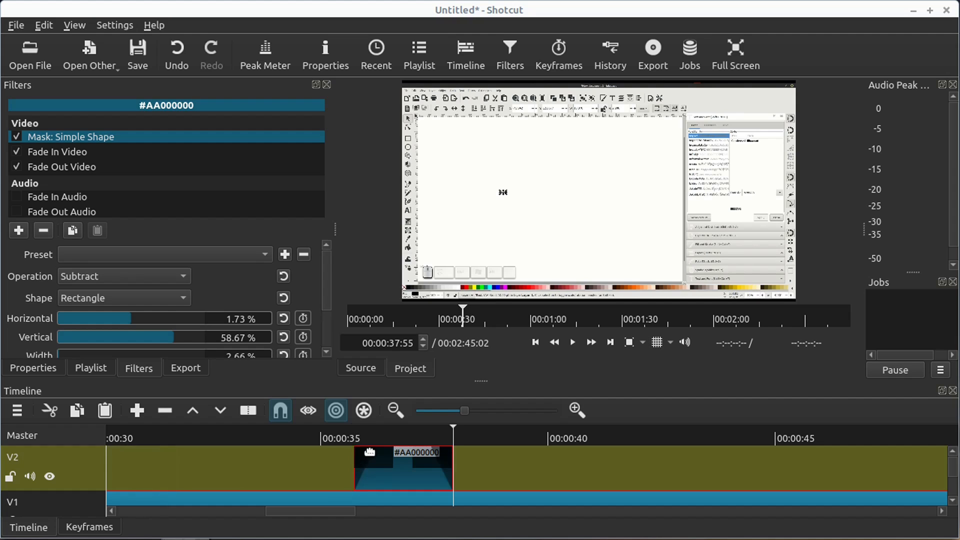
left_click(402, 438)
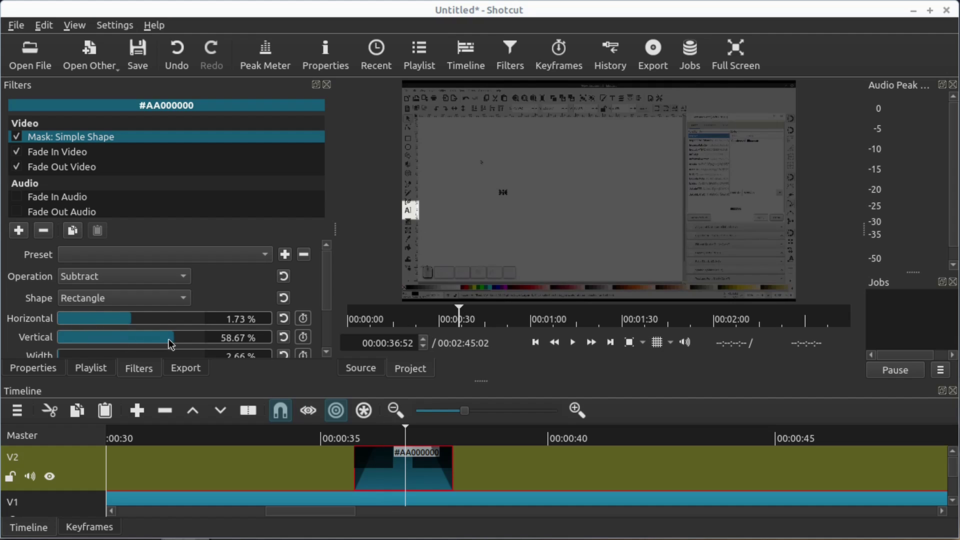
- Move the copied clip's mask to 74% horizontal and 31% vertical, previewing the result
left_click_drag(173, 337, 152, 337)
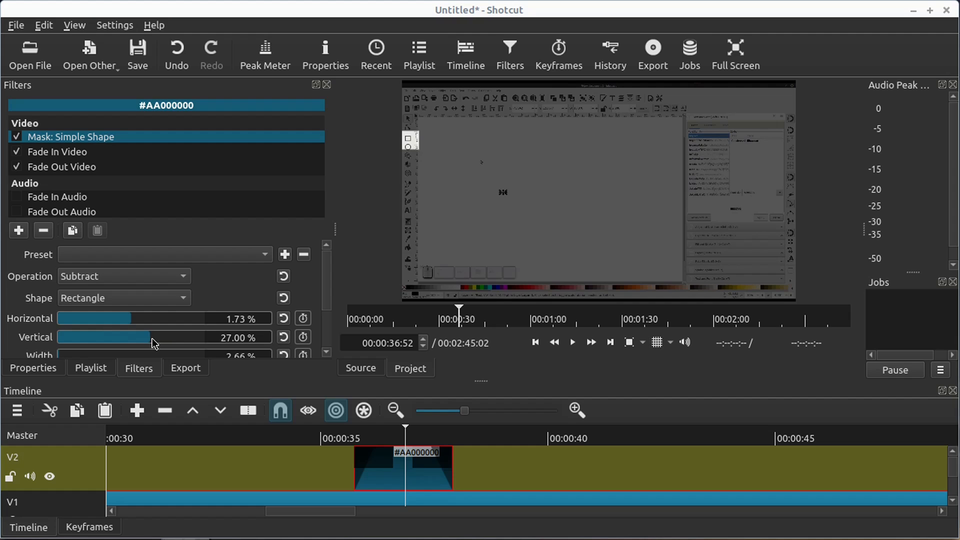
left_click_drag(153, 337, 144, 337)
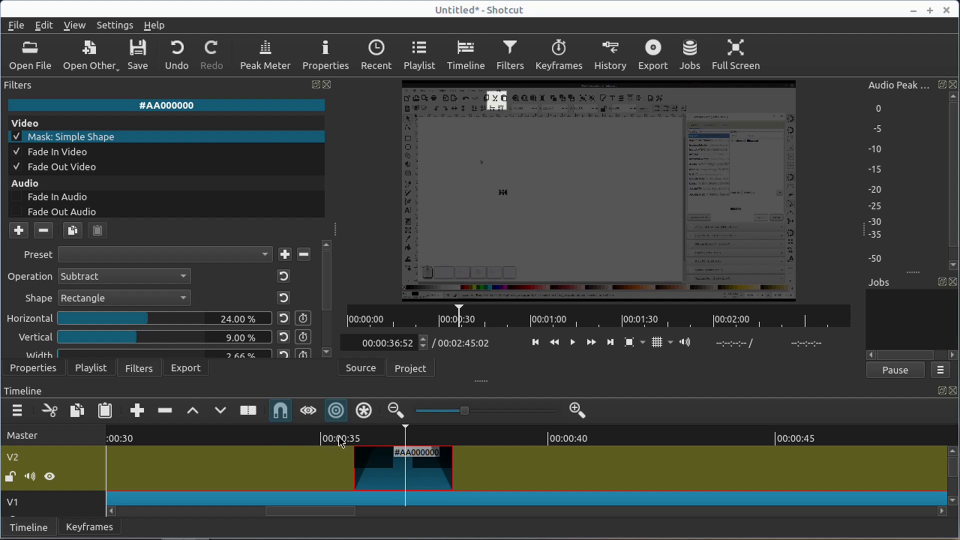
left_click(572, 342)
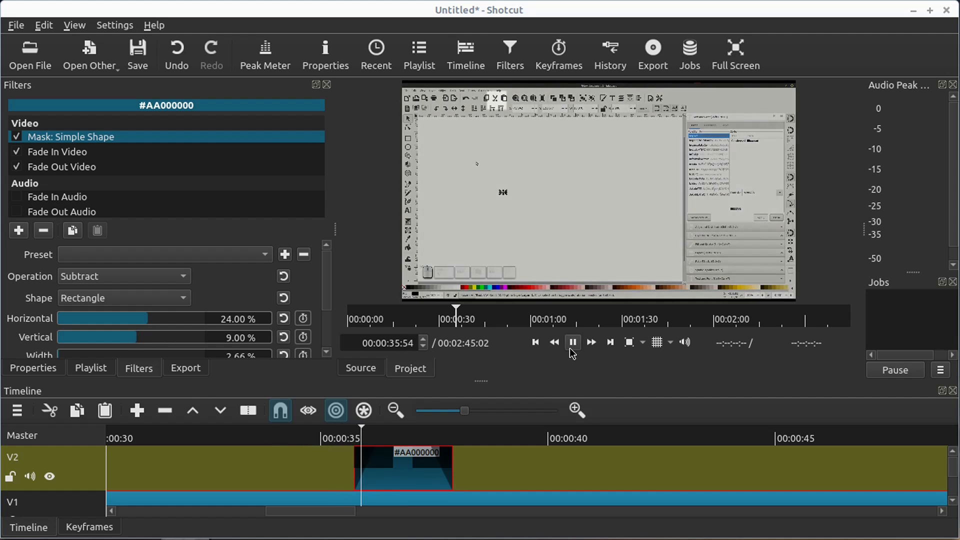
left_click_drag(153, 319, 144, 318)
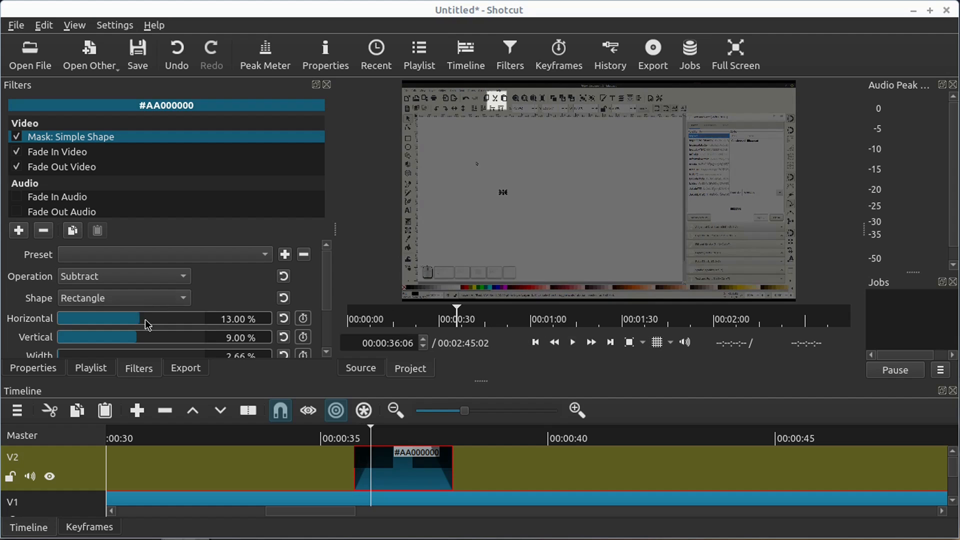
left_click_drag(147, 319, 193, 318)
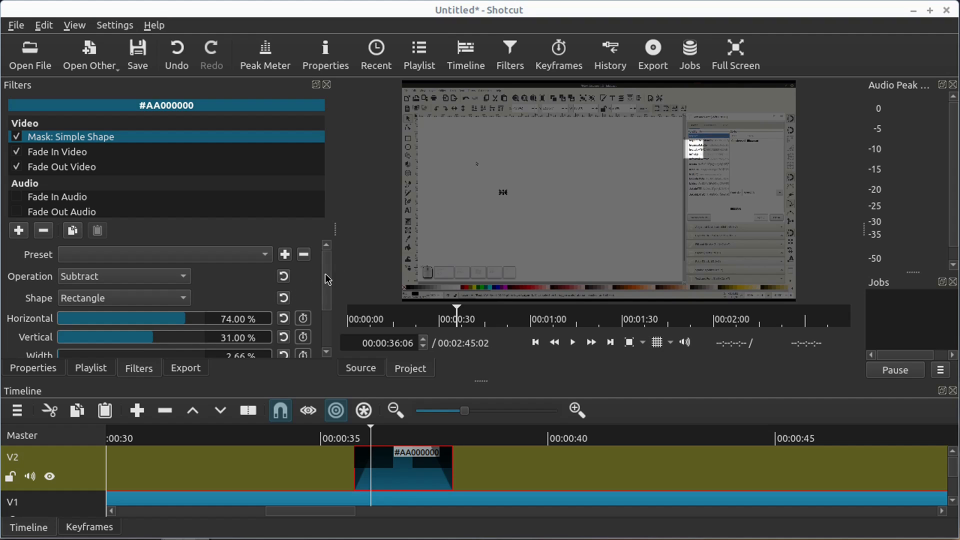
- Resize the mask rectangle to 9.5% width, 18.5% height and 40% vertical over the right-hand list panel
scroll("down", 3)
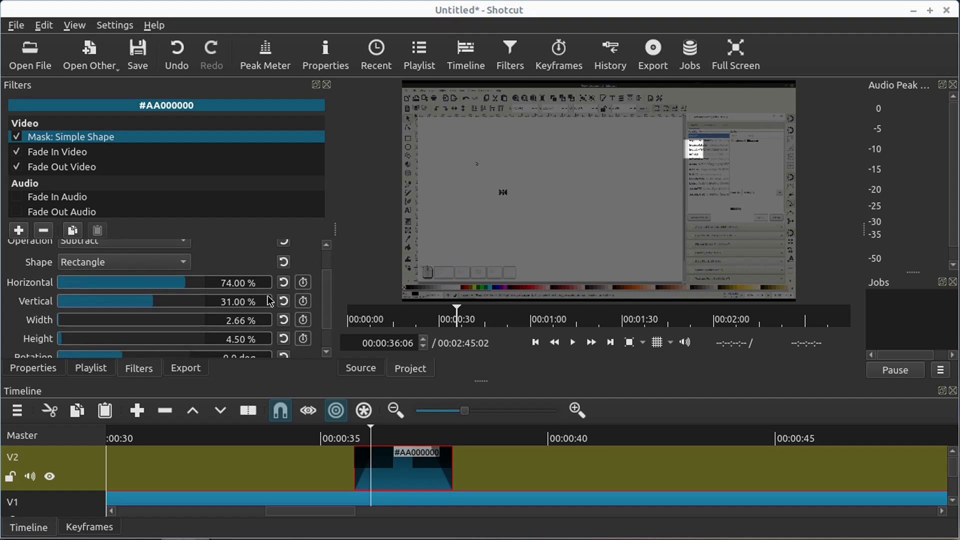
scroll("down", 3)
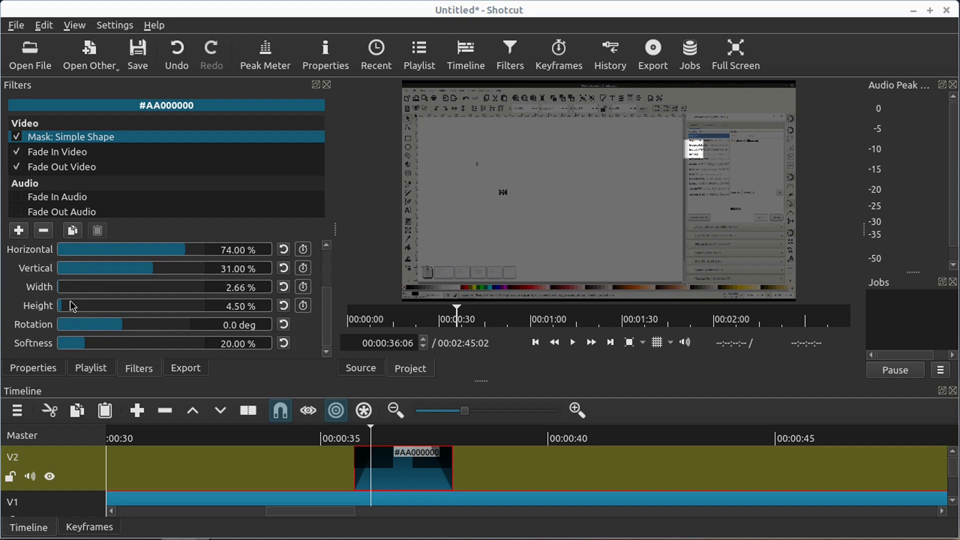
left_click_drag(61, 287, 87, 287)
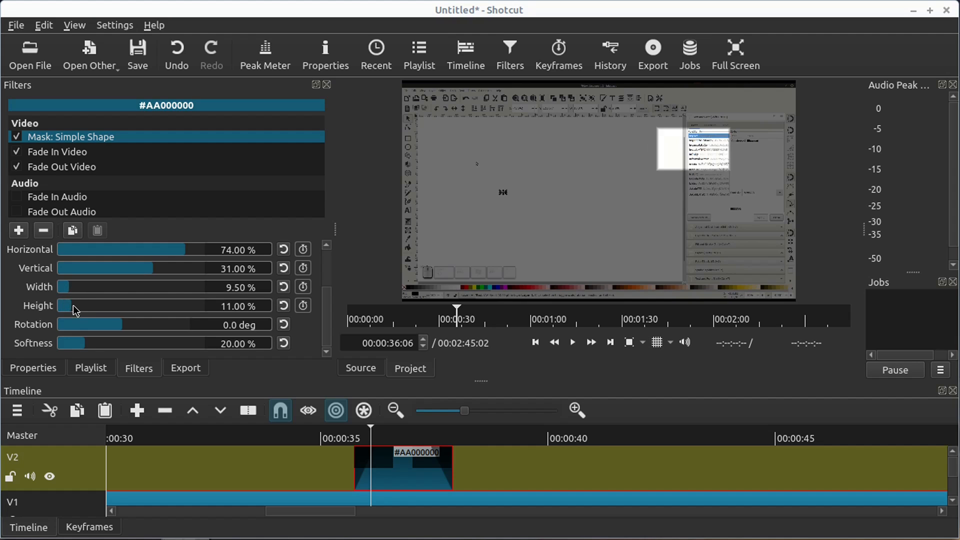
left_click_drag(67, 306, 89, 306)
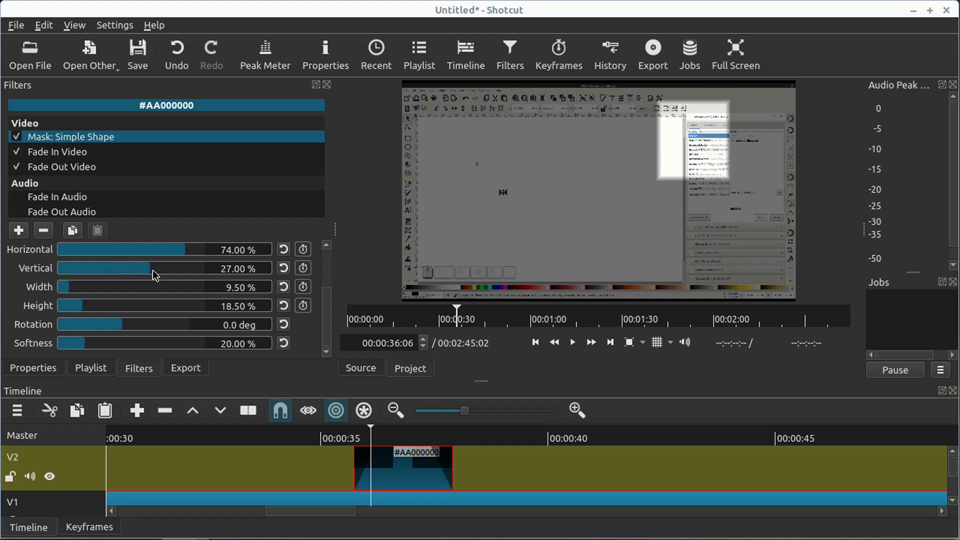
left_click_drag(132, 269, 156, 268)
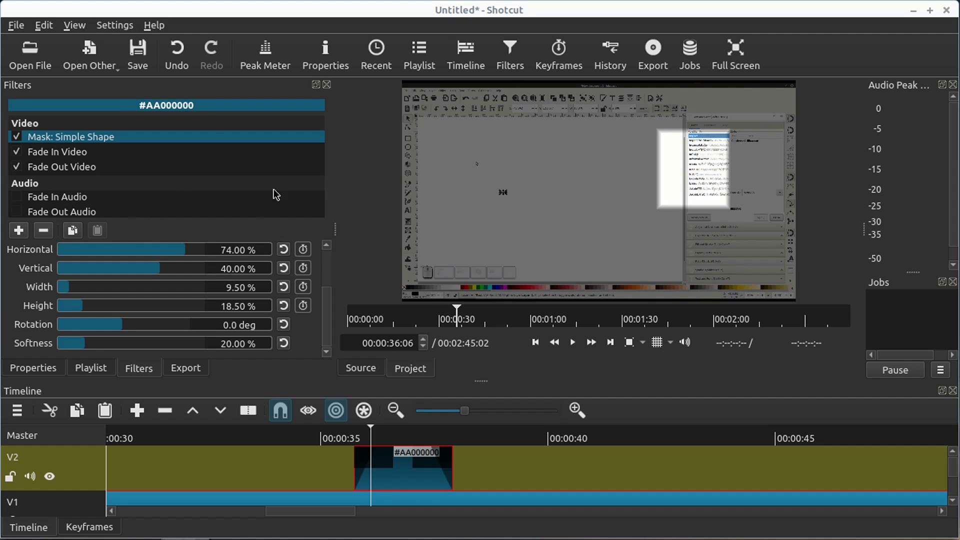
mouse_move(370, 272)
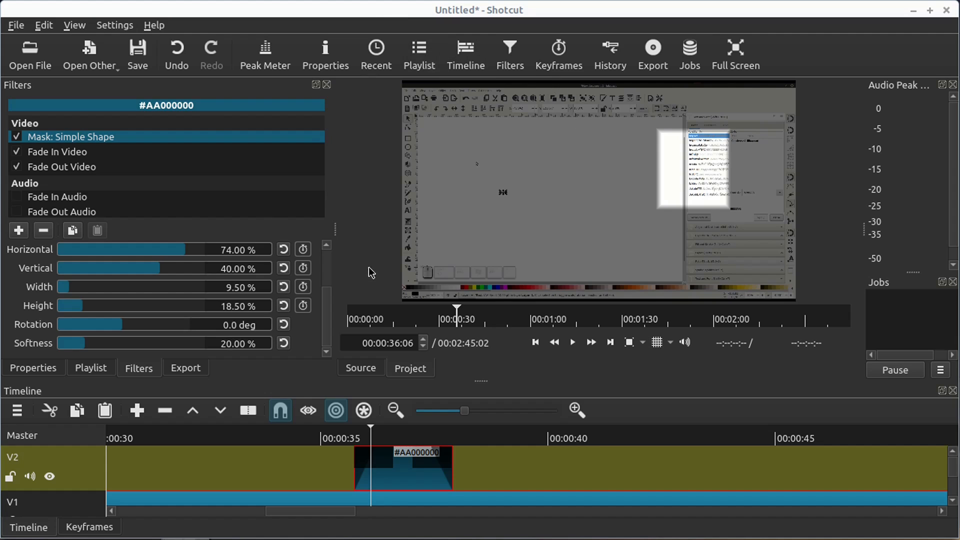
mouse_move(352, 396)
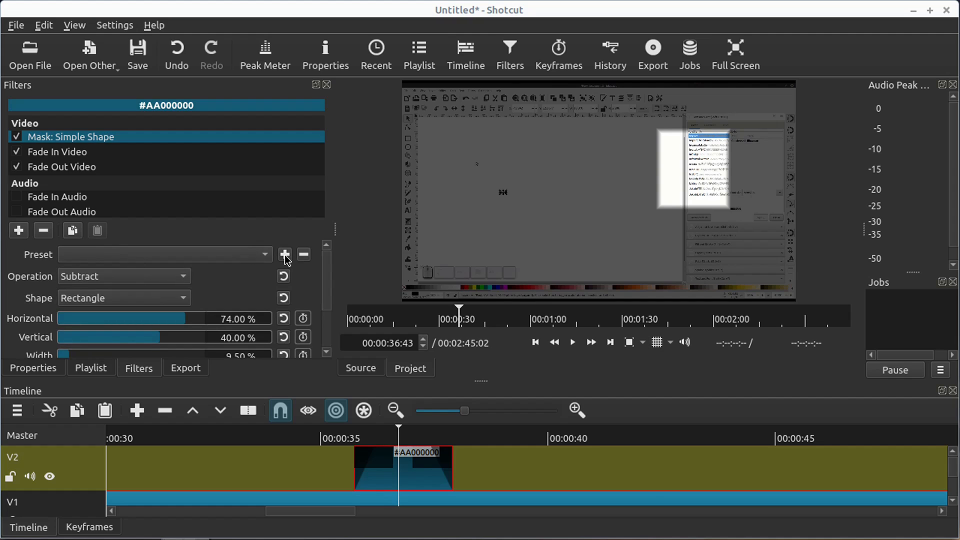
- Save the mask settings as a new preset named LargeBox
left_click(284, 255)
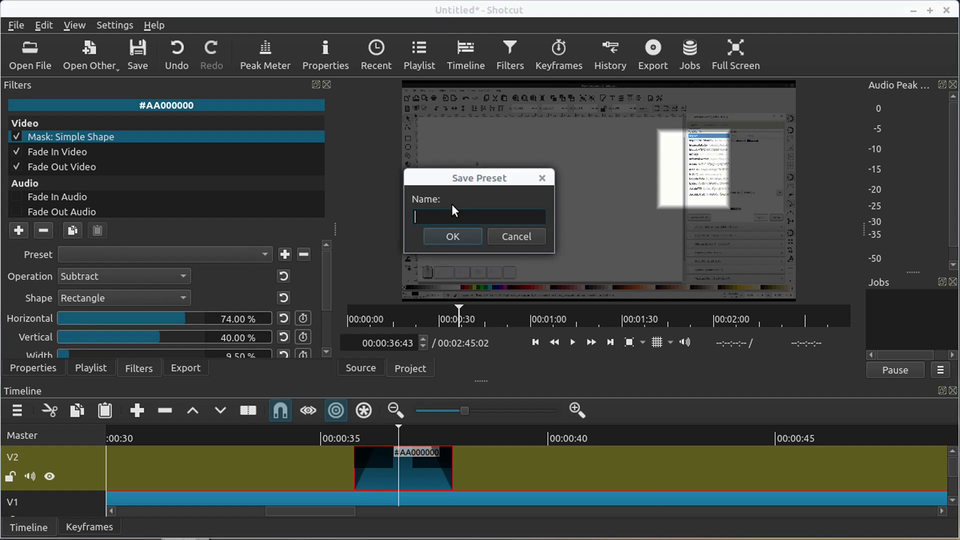
type("Karg")
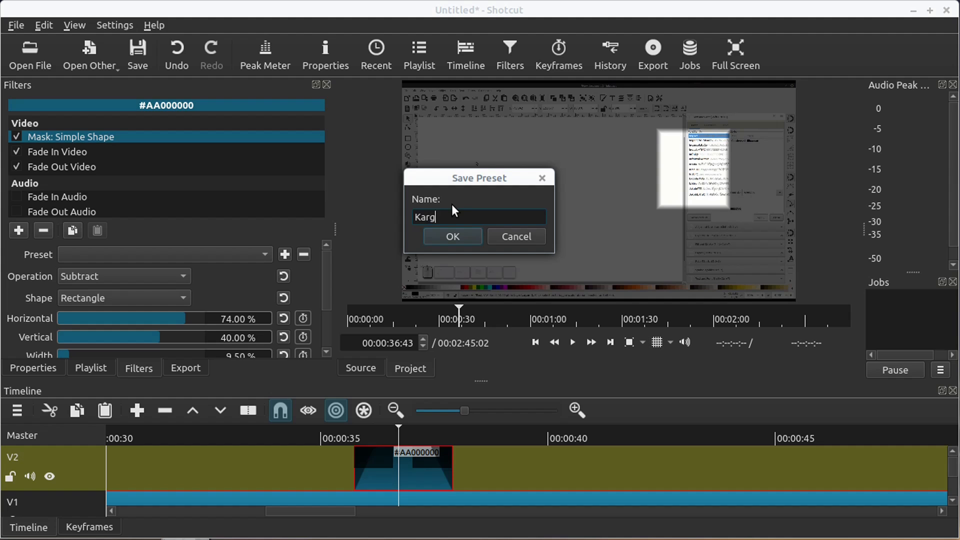
type("L")
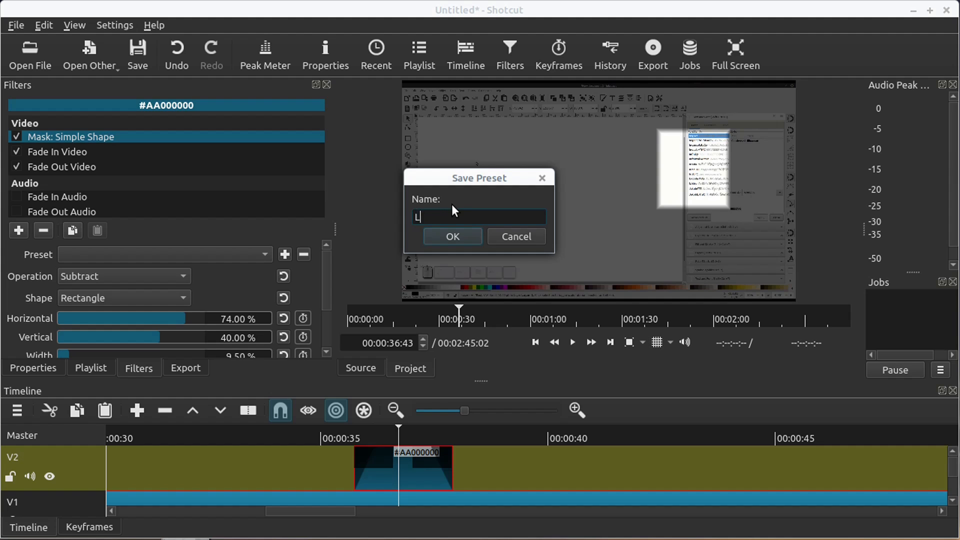
type("argeBo")
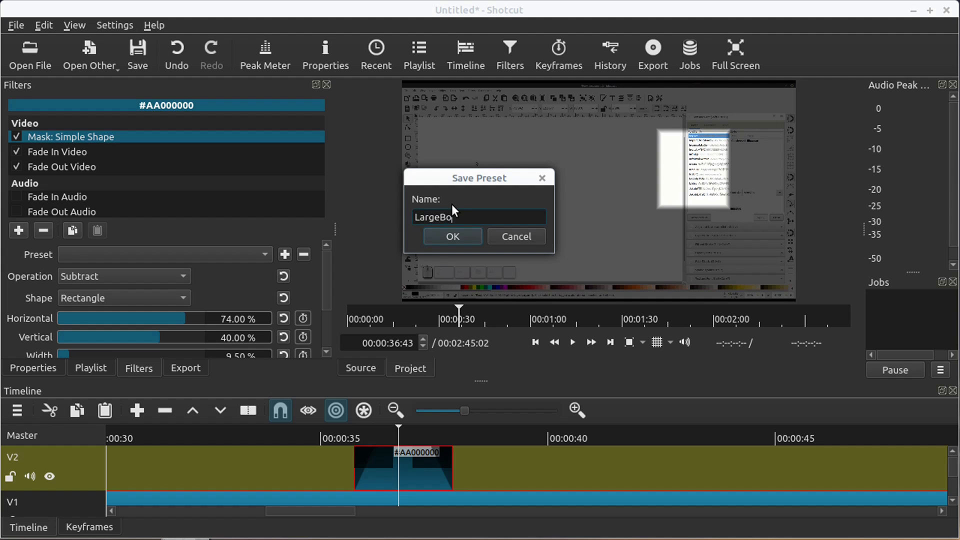
left_click(452, 236)
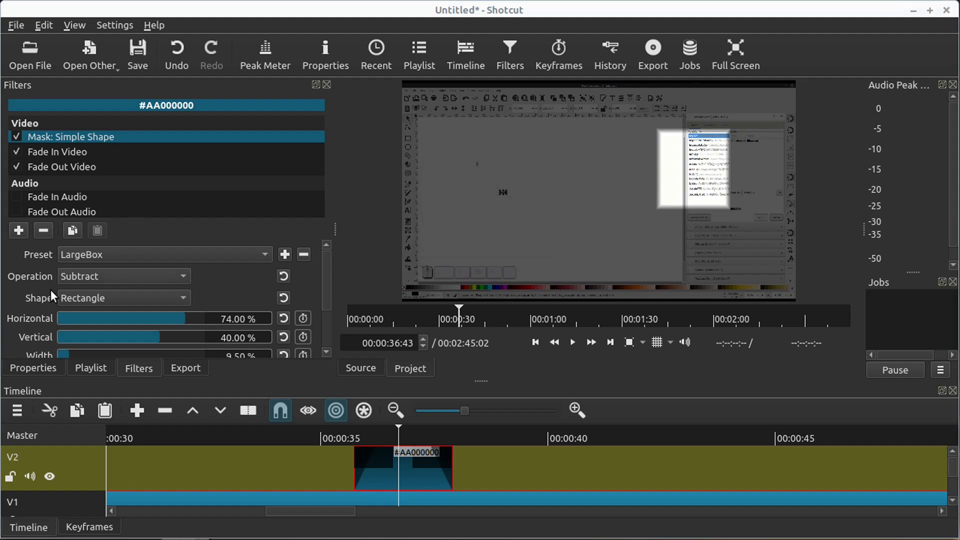
mouse_move(132, 328)
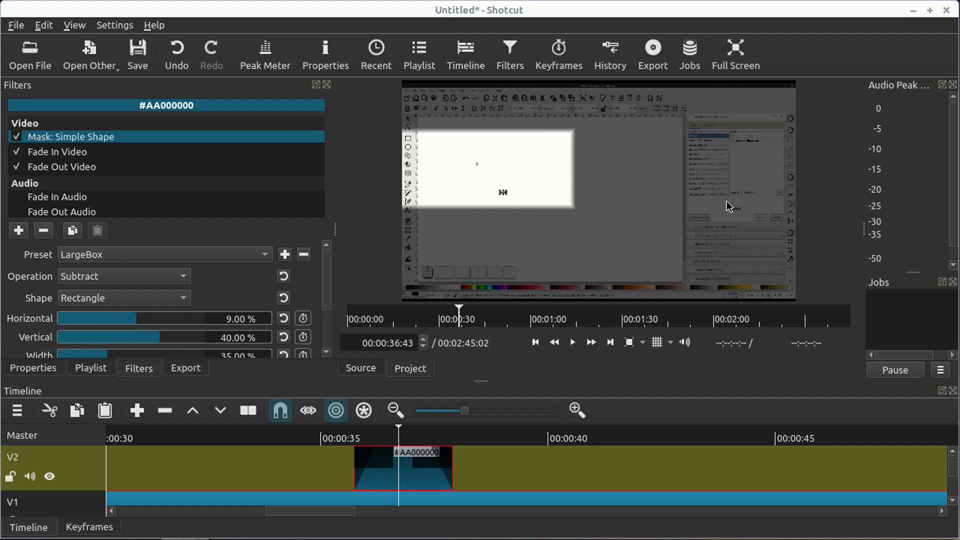
- Reapply the LargeBox preset, restoring the mask to 74% horizontal, 40% vertical and 9.5% width
left_click(165, 255)
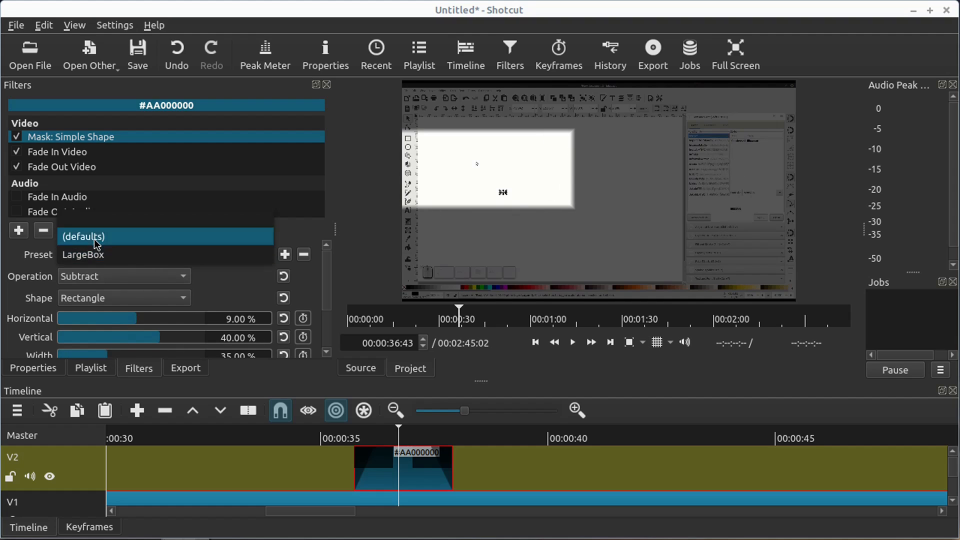
left_click(84, 255)
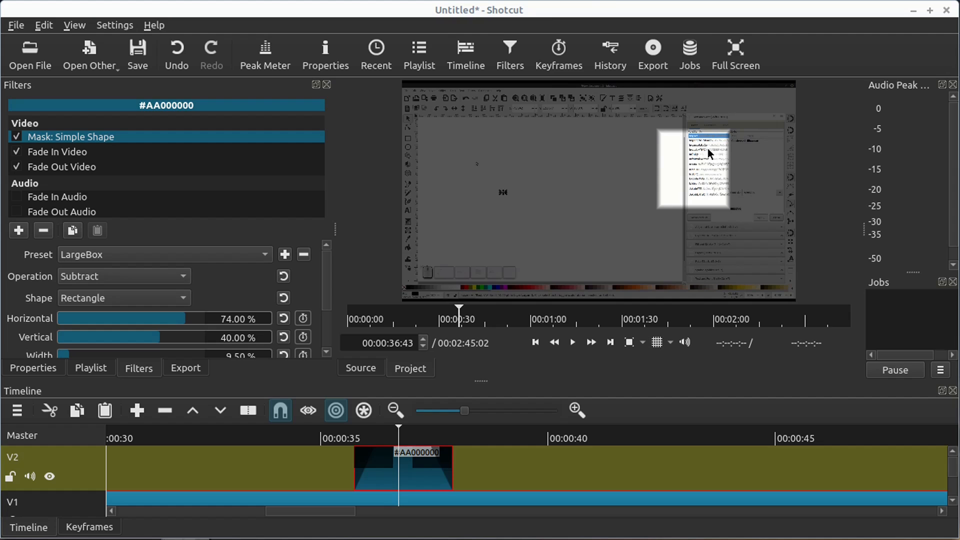
mouse_move(541, 18)
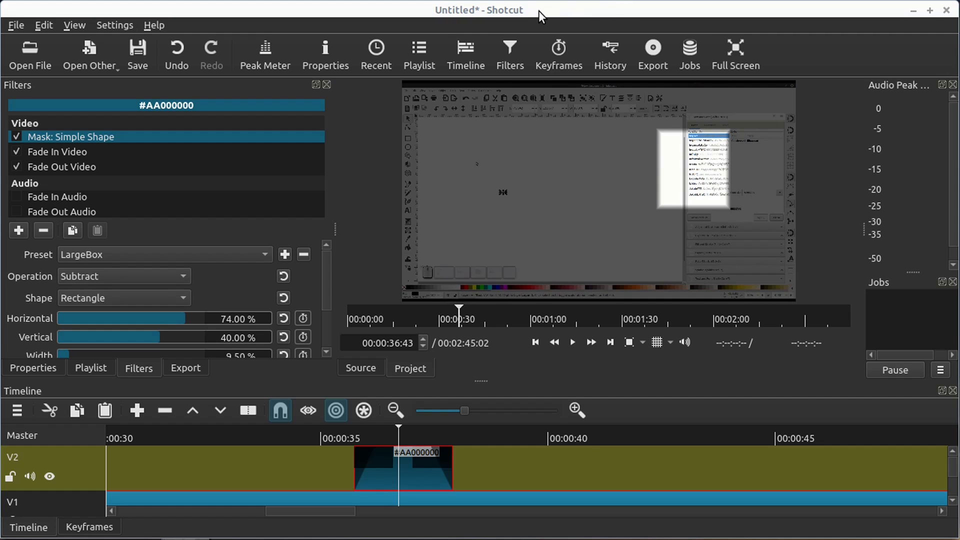